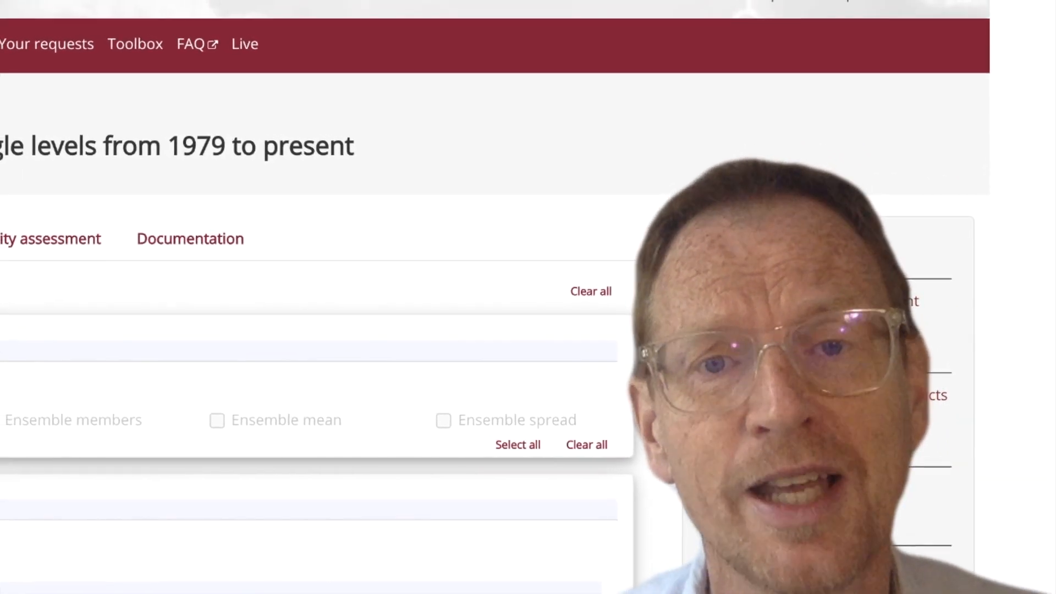
Tick Reanalysis under Product type on the ERA5 single-levels download form.
{"action": "scroll", "scroll_direction": "down", "scroll_amount": 3}
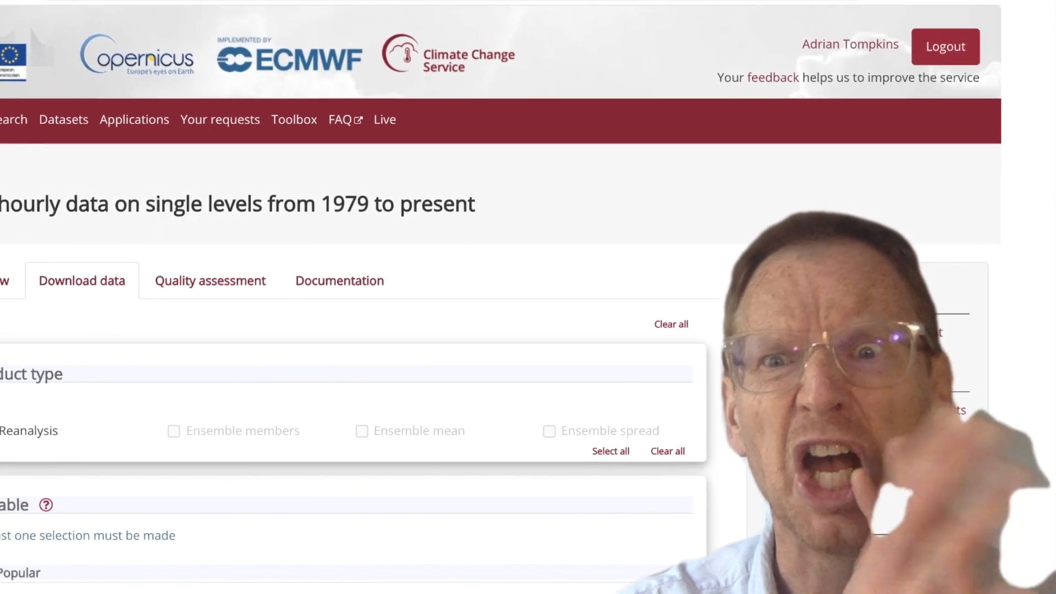
{"action": "left_click", "coordinate": [12, 431]}
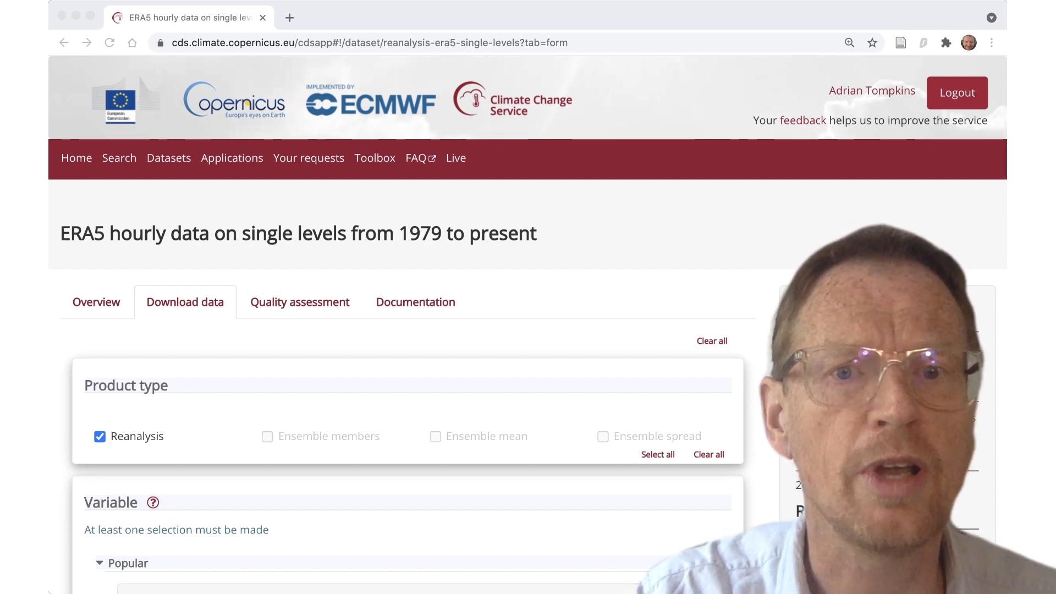
Tick 2m temperature, 2m dewpoint temperature and Total precipitation under Variable.
{"action": "scroll", "scroll_direction": "down", "scroll_amount": 3}
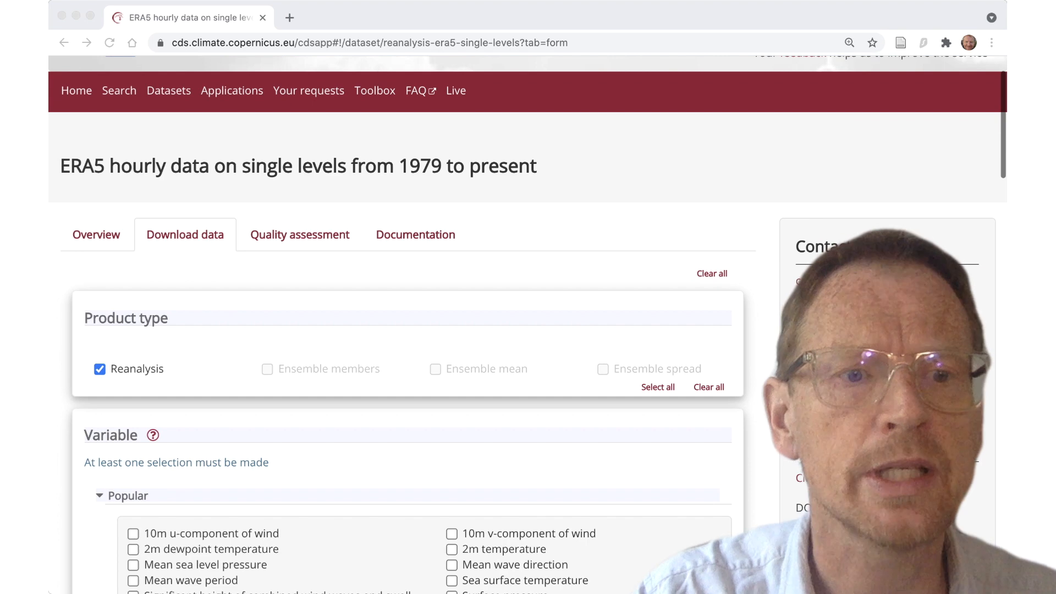
{"action": "scroll", "scroll_direction": "down", "scroll_amount": 3}
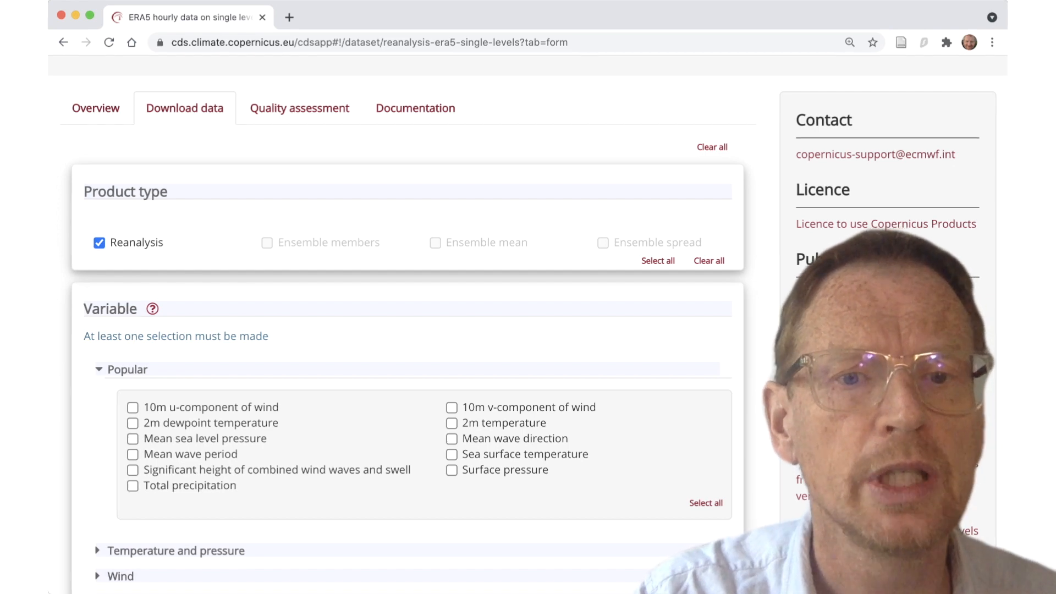
{"action": "left_click", "coordinate": [452, 423]}
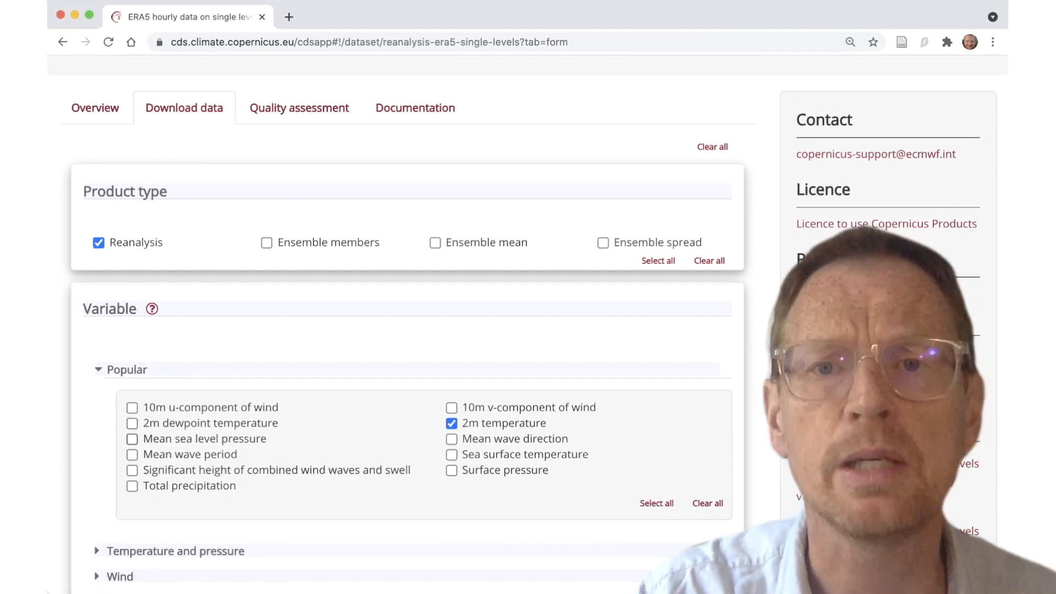
{"action": "left_click", "coordinate": [132, 422]}
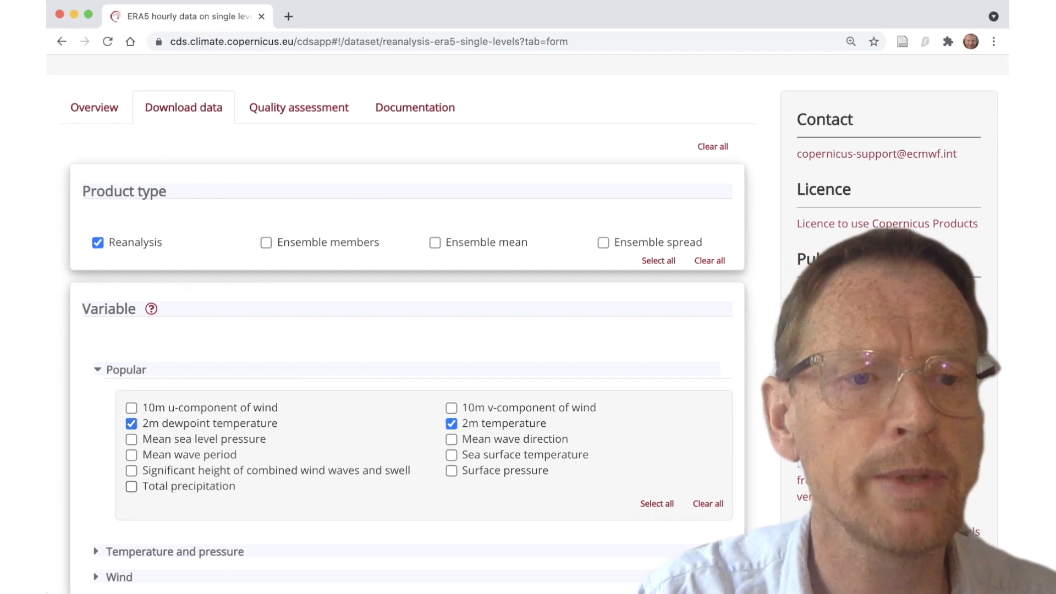
{"action": "left_click", "coordinate": [131, 485]}
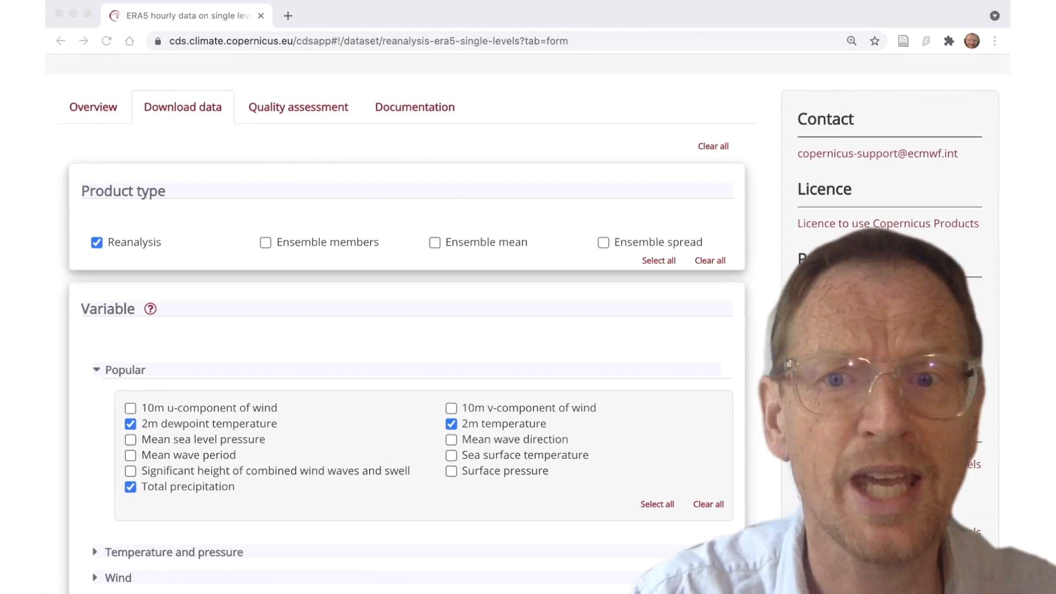
Select all years, months, days and every hour of the day for the request.
{"action": "scroll", "scroll_direction": "down", "scroll_amount": 3}
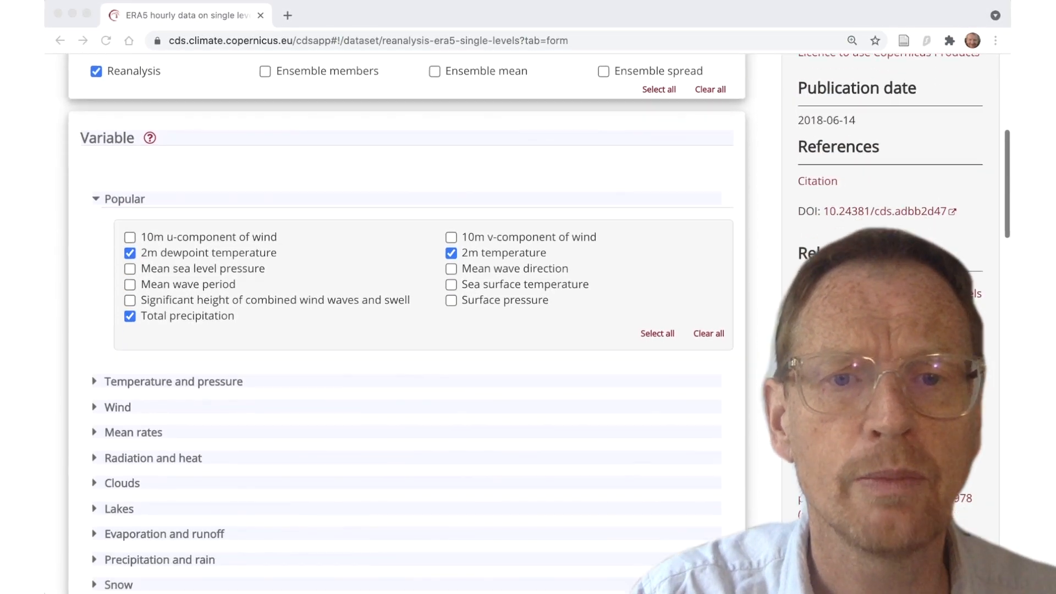
{"action": "scroll", "scroll_direction": "down", "scroll_amount": 3}
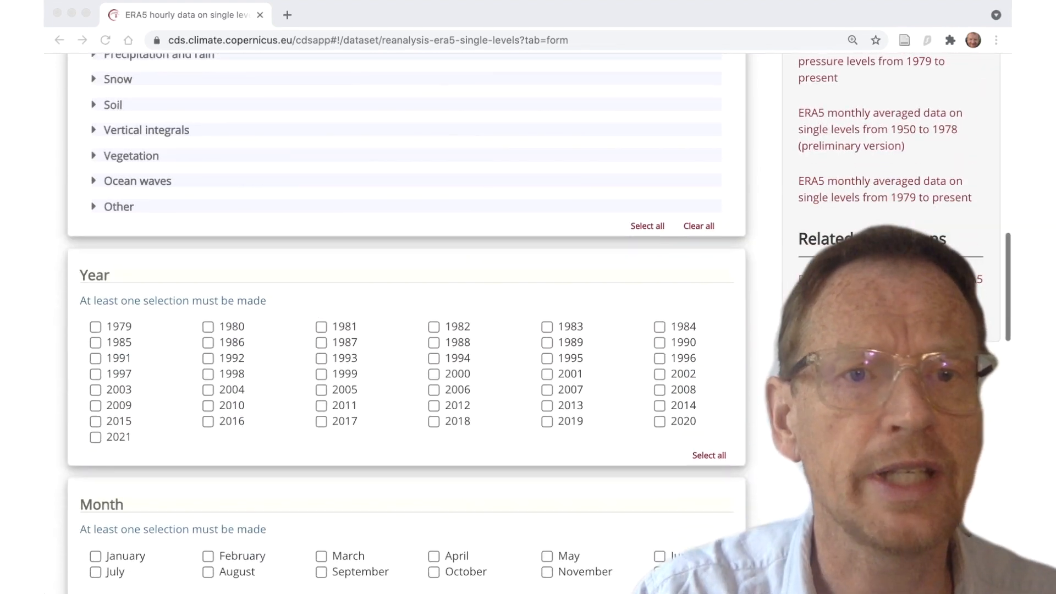
{"action": "scroll", "scroll_direction": "down", "scroll_amount": 3}
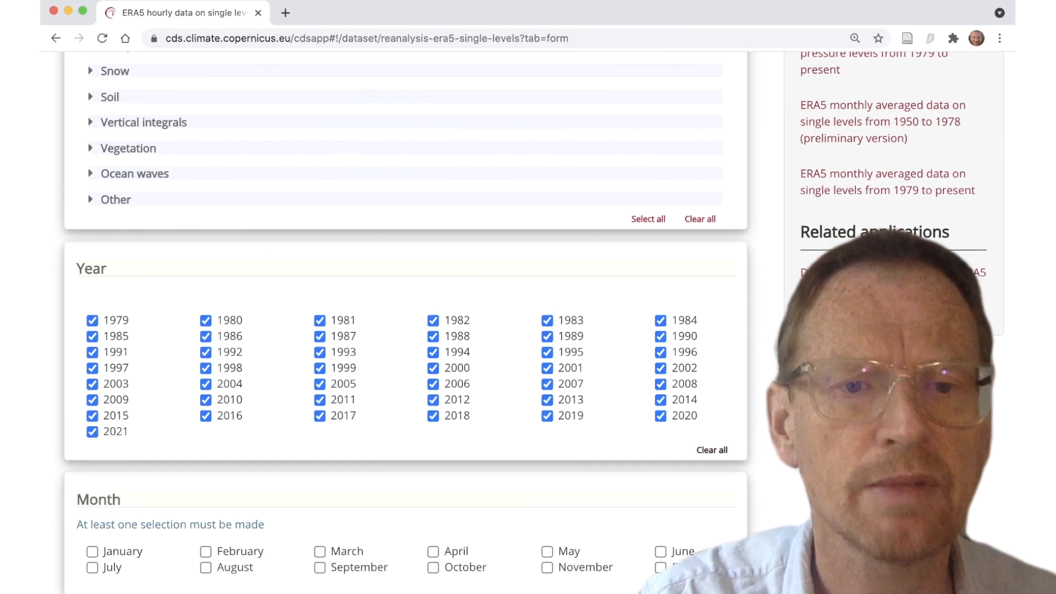
{"action": "scroll", "scroll_direction": "down", "scroll_amount": 3}
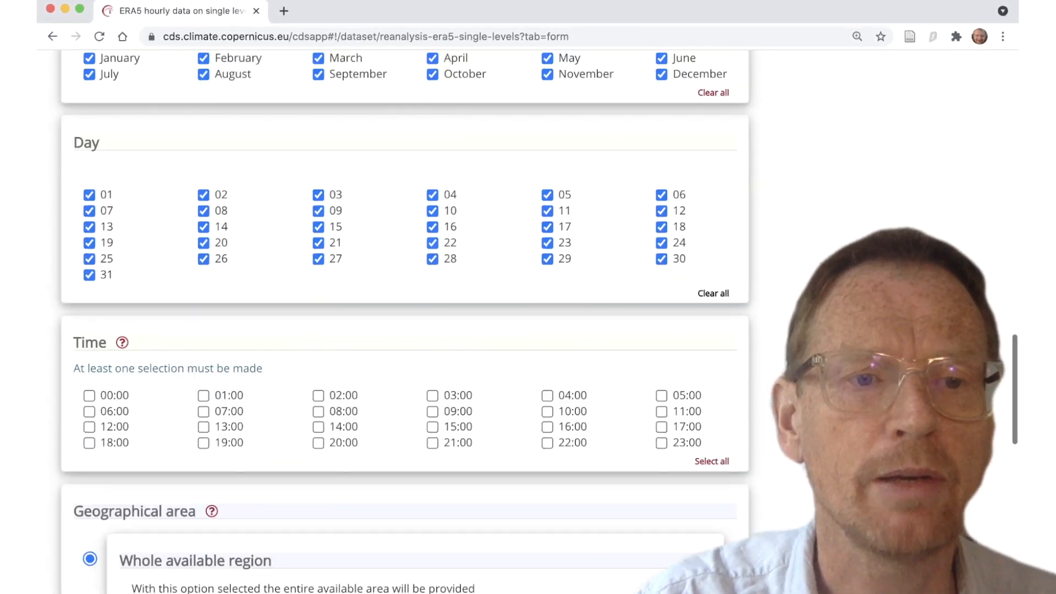
{"action": "scroll", "scroll_direction": "down", "scroll_amount": 3}
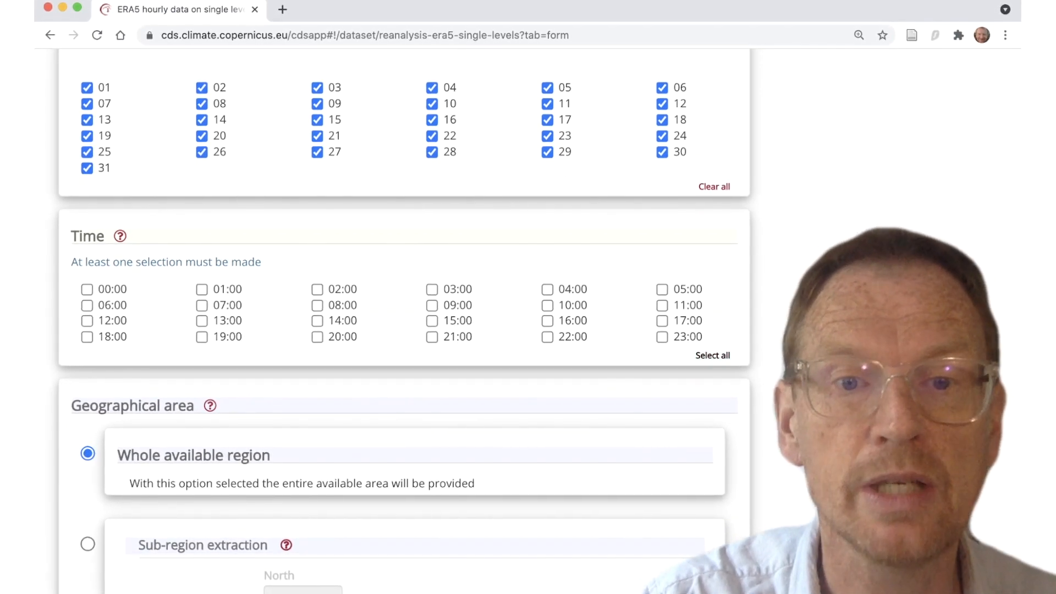
{"action": "left_click", "coordinate": [712, 356]}
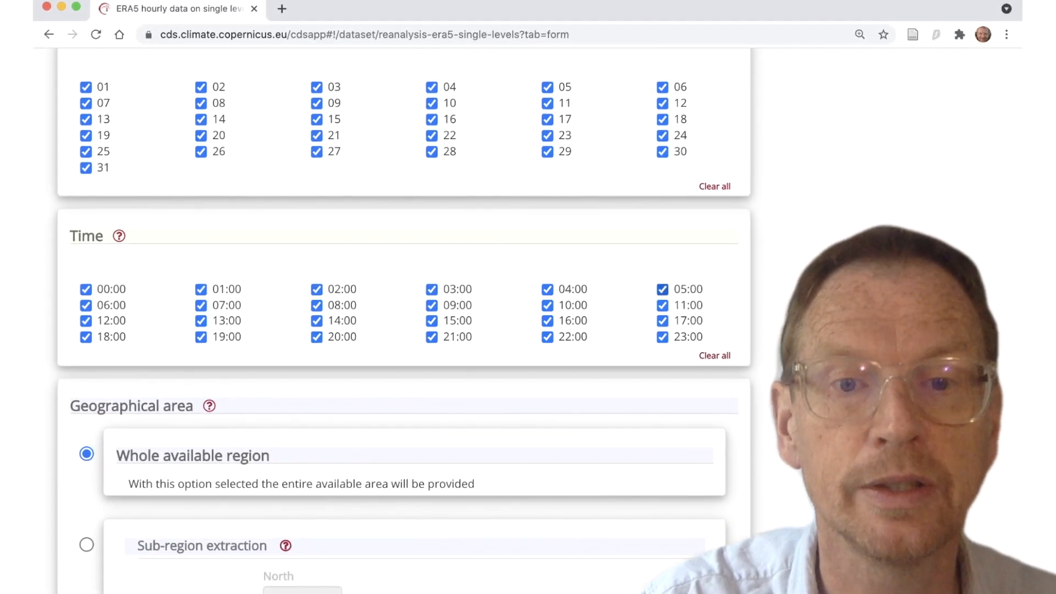
Choose NetCDF (experimental) as the output format.
{"action": "scroll", "scroll_direction": "down", "scroll_amount": 3}
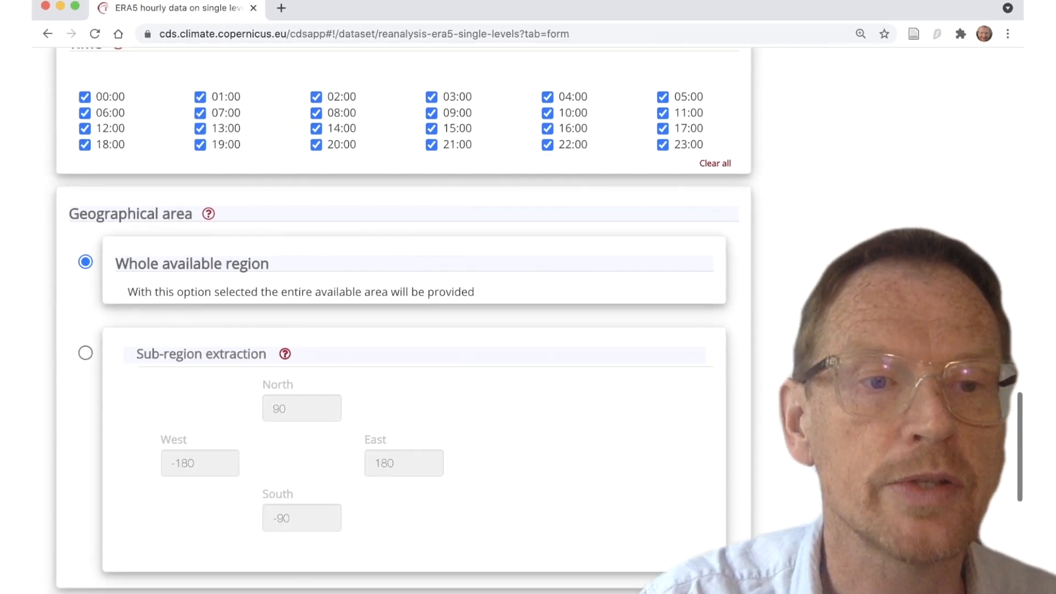
{"action": "scroll", "scroll_direction": "down", "scroll_amount": 3}
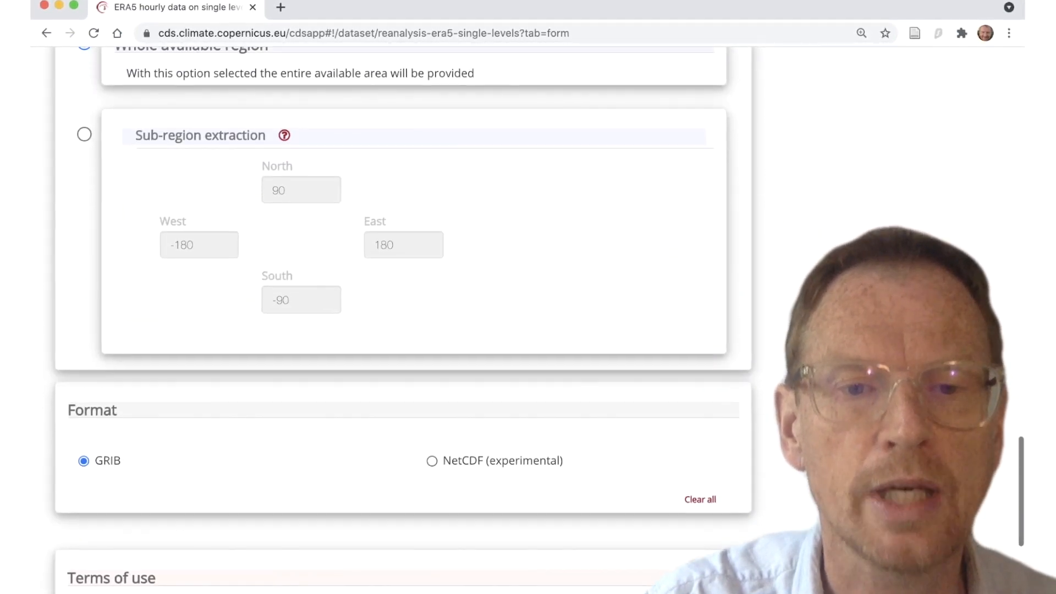
{"action": "left_click", "coordinate": [432, 461]}
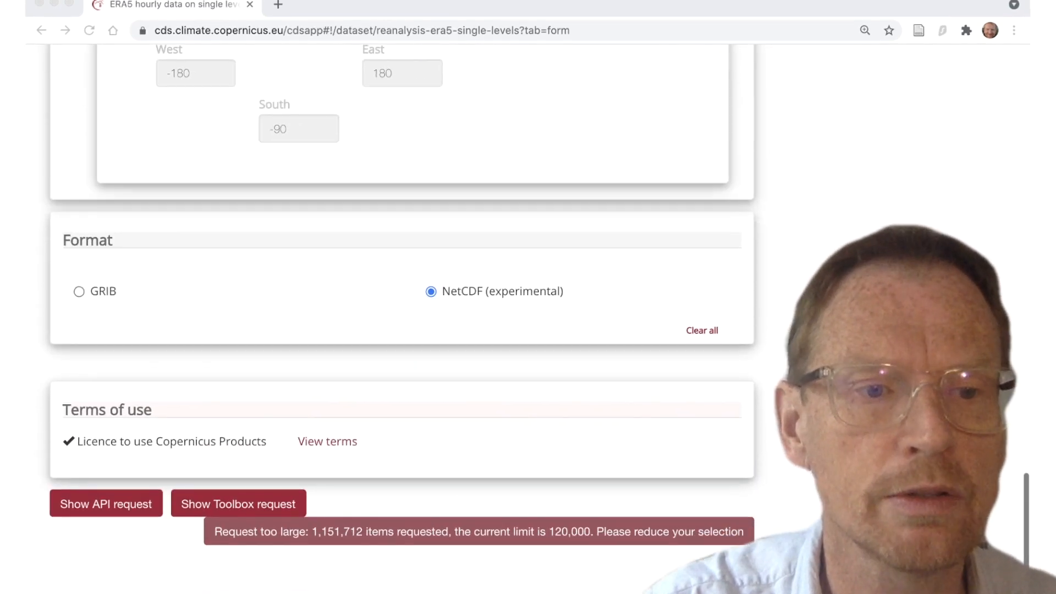
{"action": "scroll", "scroll_direction": "down", "scroll_amount": 3}
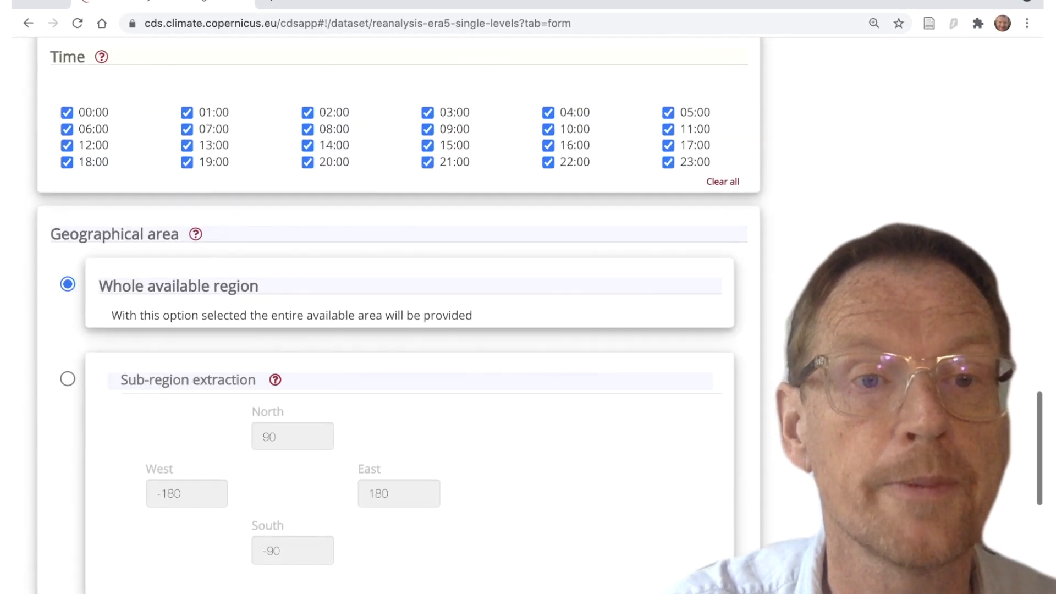
Narrow the Year selection to 2020 only.
{"action": "scroll", "scroll_direction": "up", "scroll_amount": 3}
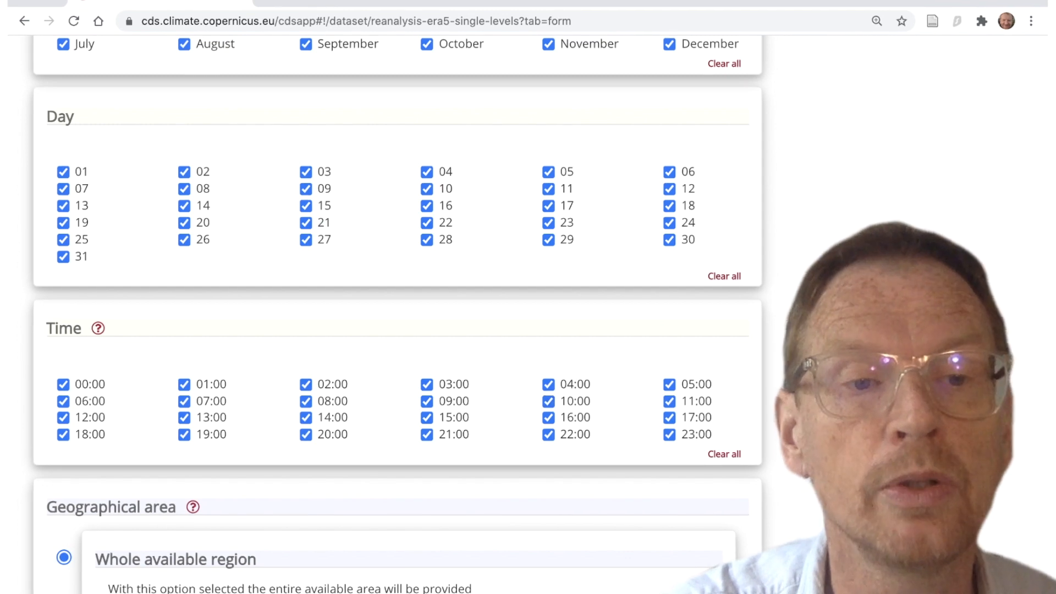
{"action": "scroll", "scroll_direction": "up", "scroll_amount": 3}
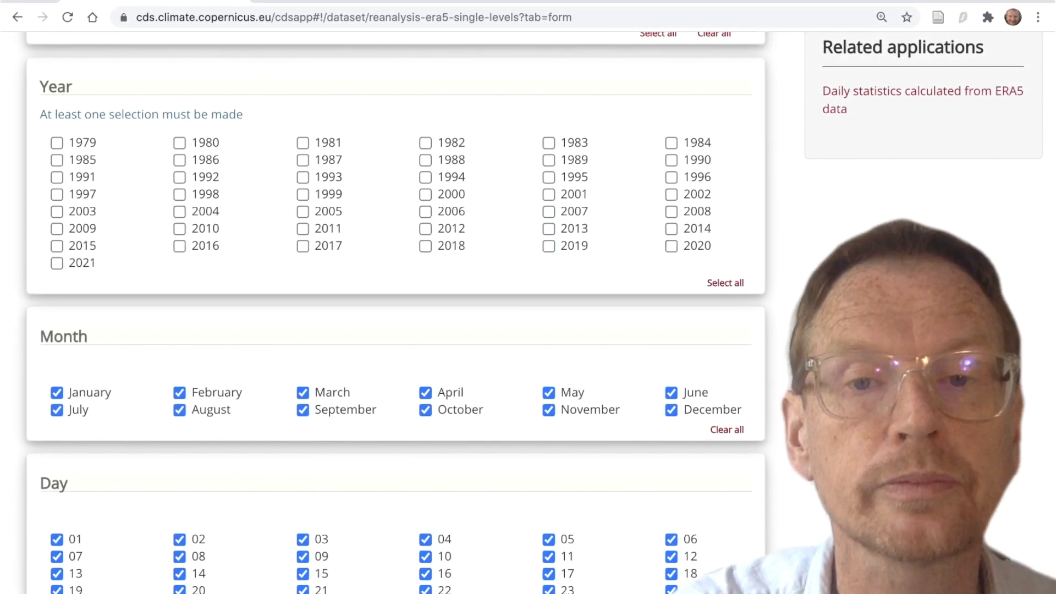
{"action": "left_click", "coordinate": [671, 245]}
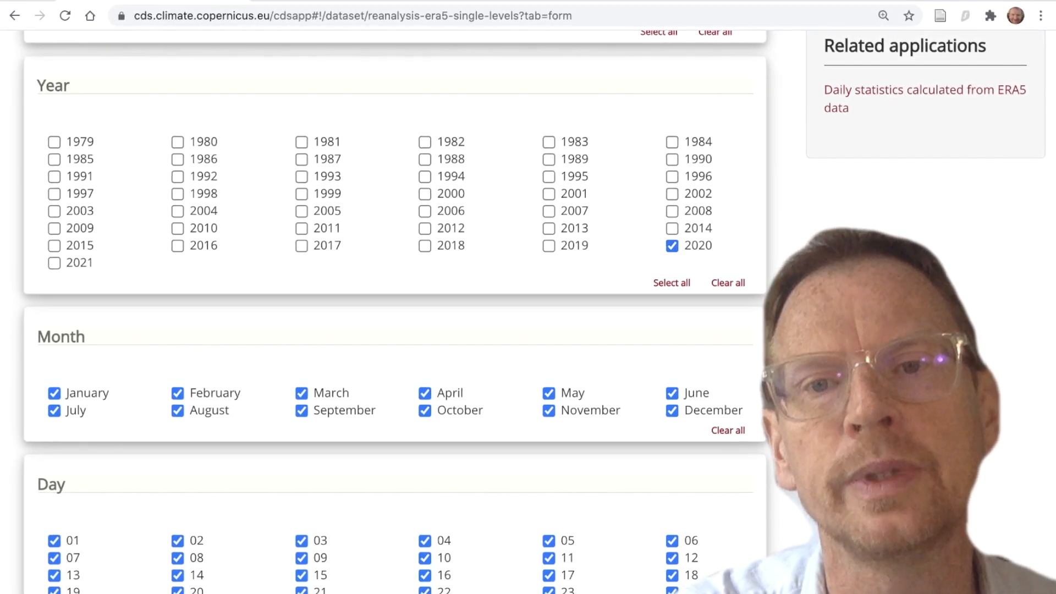
{"action": "scroll", "scroll_direction": "down", "scroll_amount": 3}
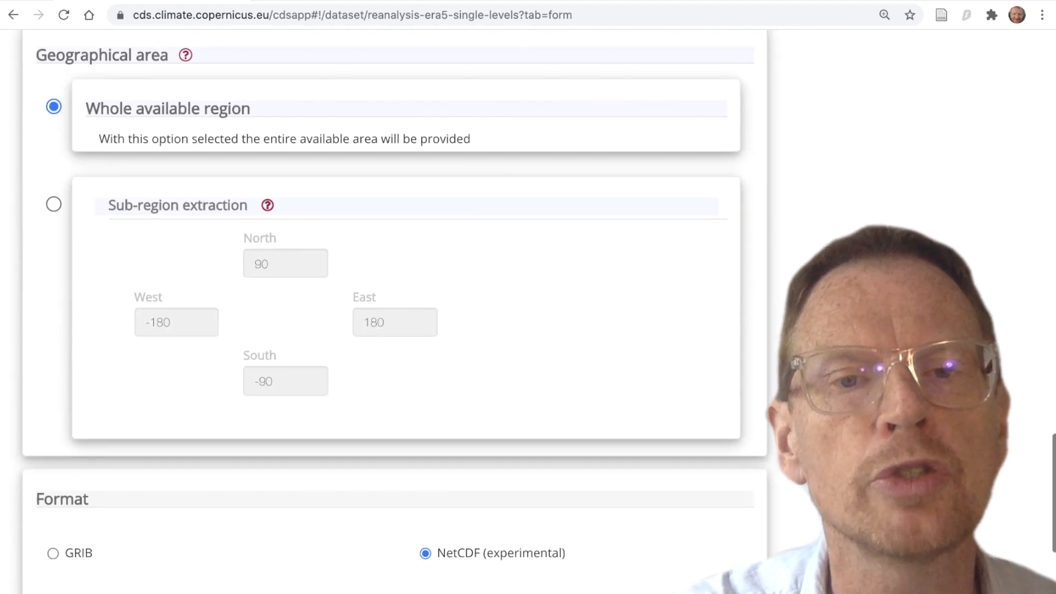
Switch the requested year from 2020 to 2019.
{"action": "scroll", "scroll_direction": "down", "scroll_amount": 3}
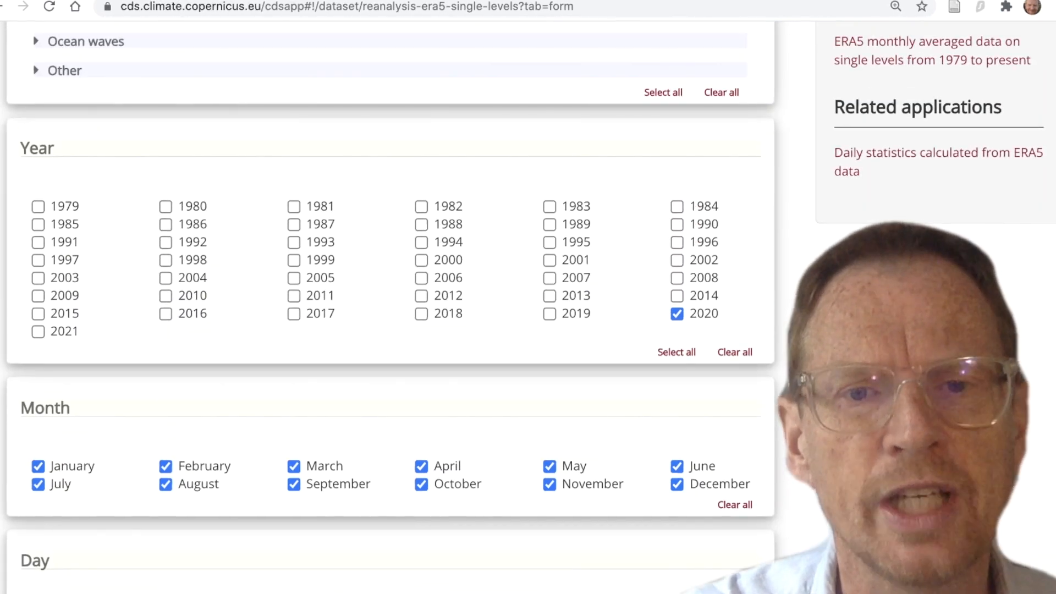
{"action": "left_click", "coordinate": [550, 314]}
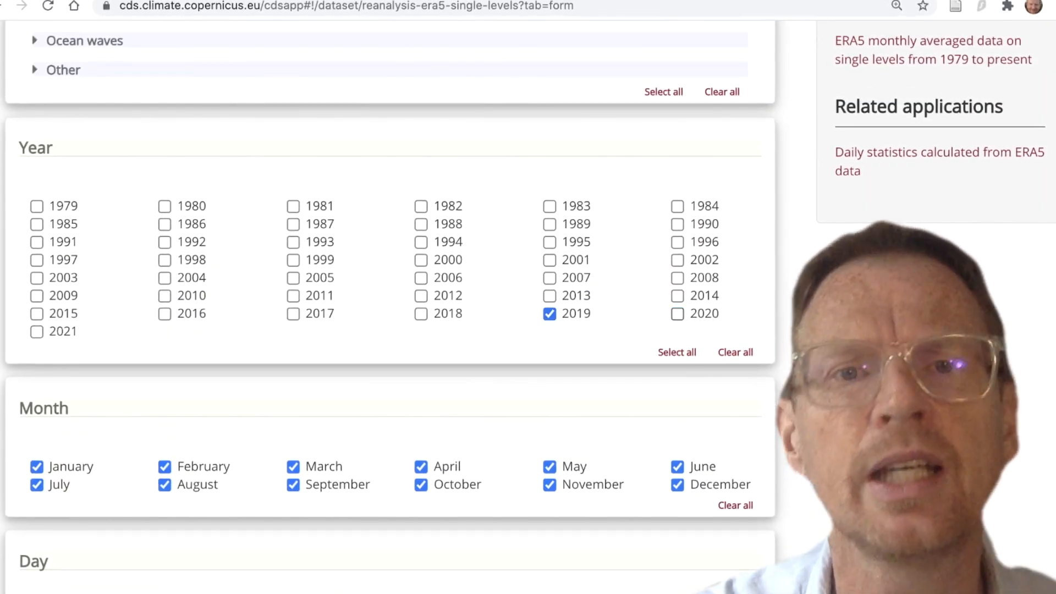
{"action": "scroll", "scroll_direction": "down", "scroll_amount": 3}
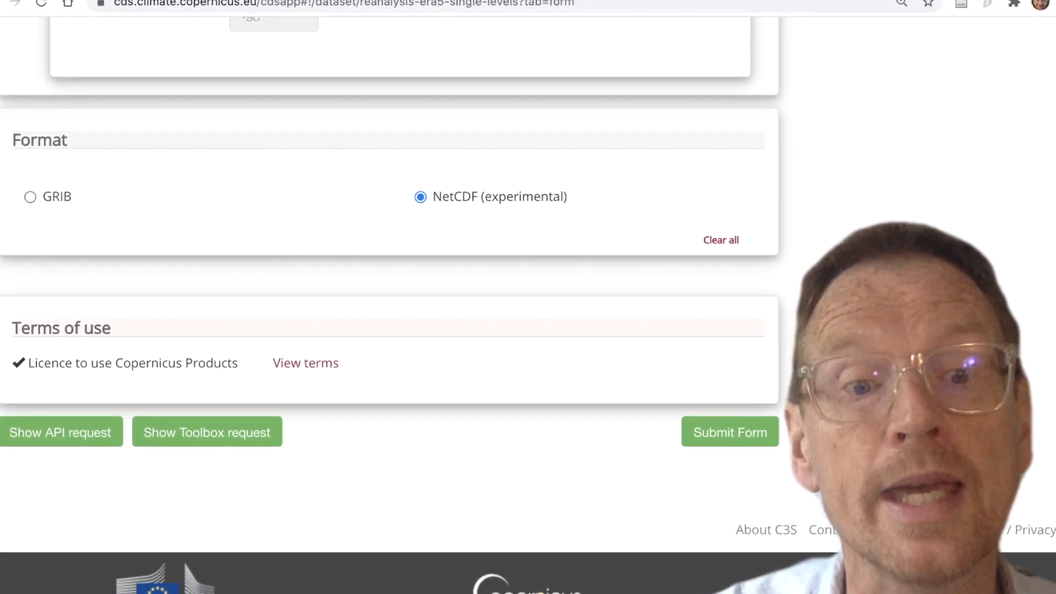
Show the API request and select the generated Python cdsapi code for copying.
{"action": "left_click", "coordinate": [59, 431]}
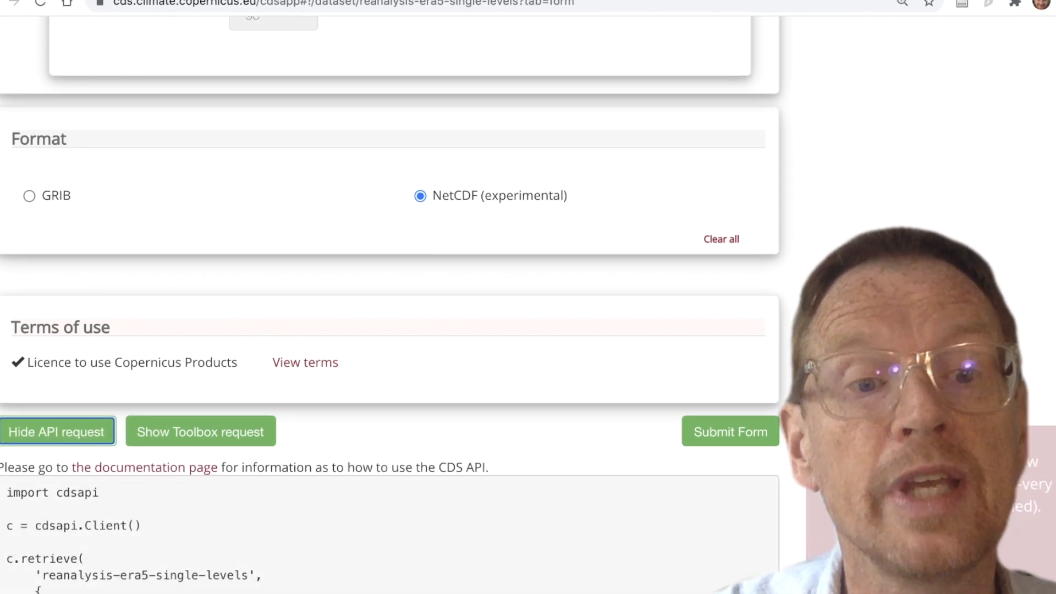
{"action": "scroll", "scroll_direction": "down", "scroll_amount": 3}
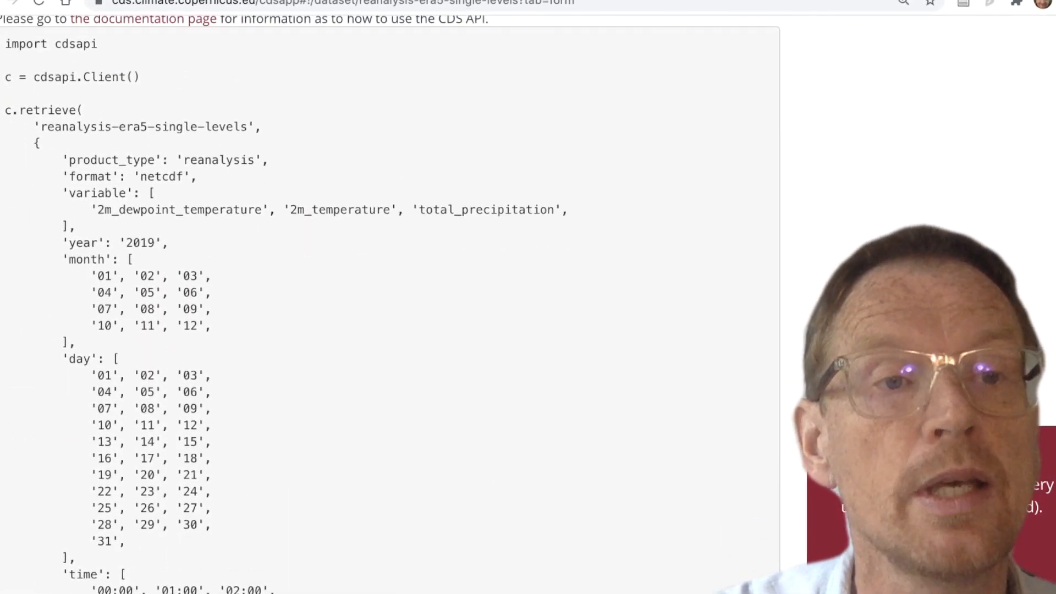
{"action": "left_click_drag", "start_coordinate": [6, 42], "coordinate": [212, 532]}
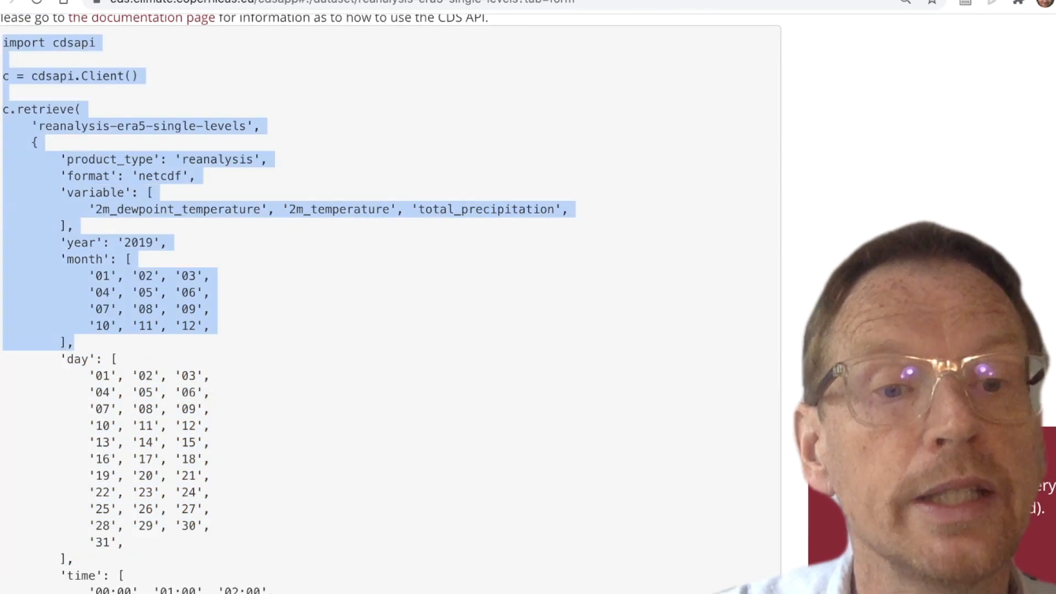
{"action": "scroll", "scroll_direction": "down", "scroll_amount": 3}
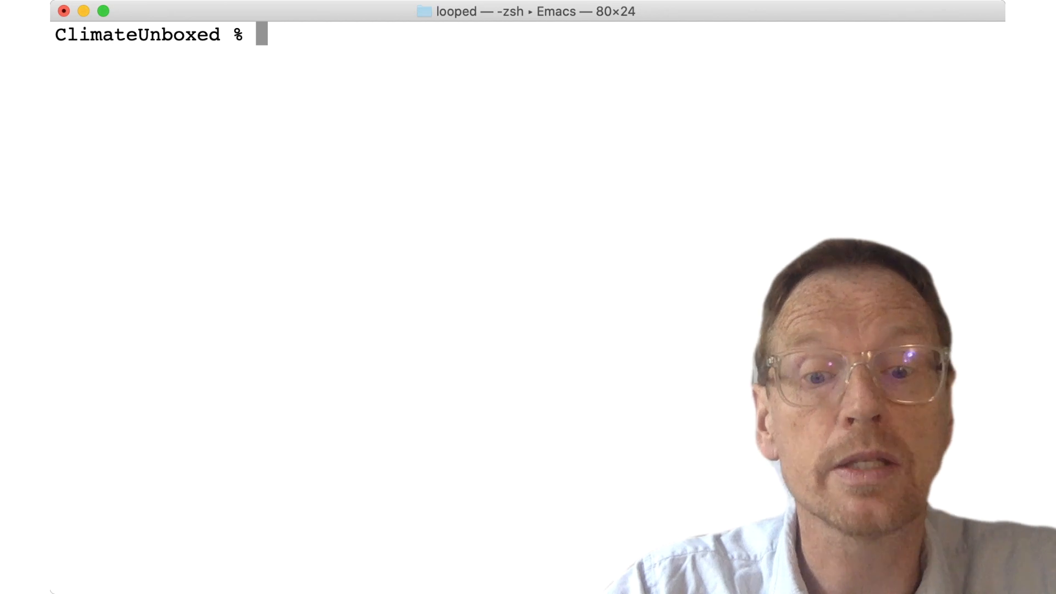
Run 'emacs get_era5.py' at the zsh prompt to start a new script.
{"action": "type", "text": "emacs"}
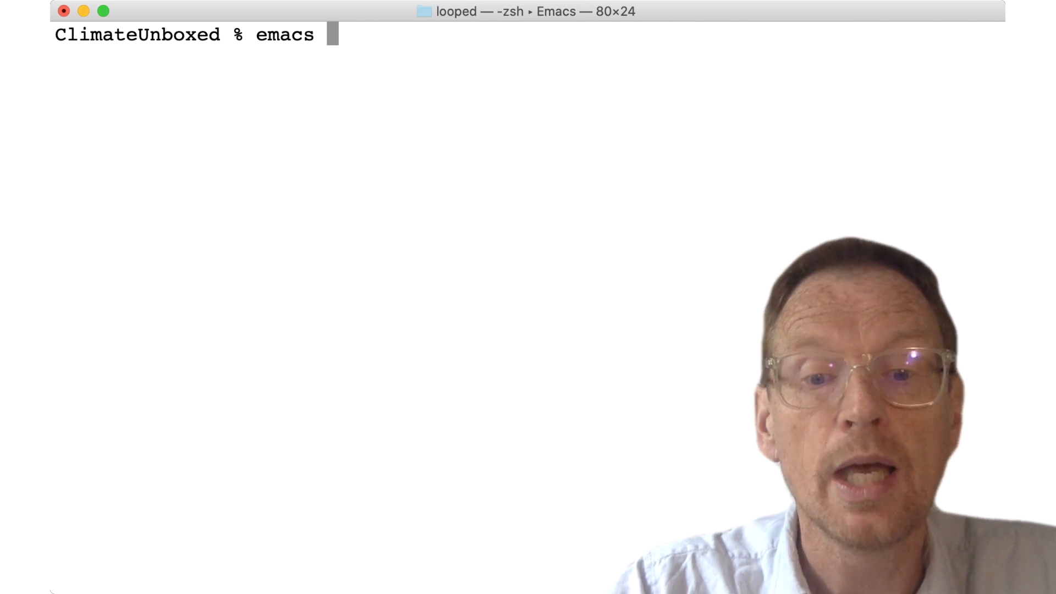
{"action": "type", "text": "get_"}
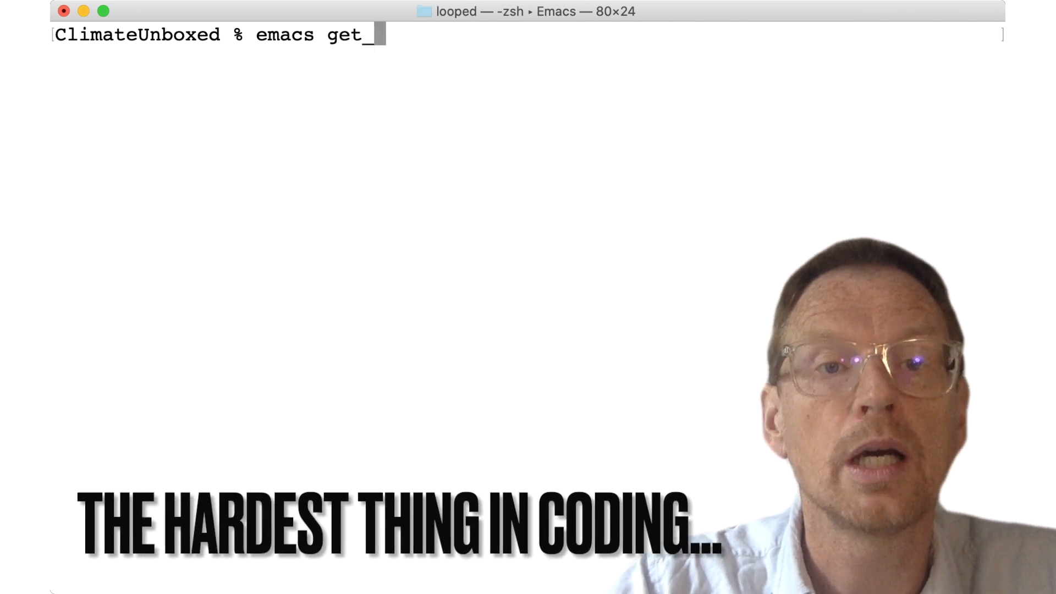
{"action": "type", "text": "da"}
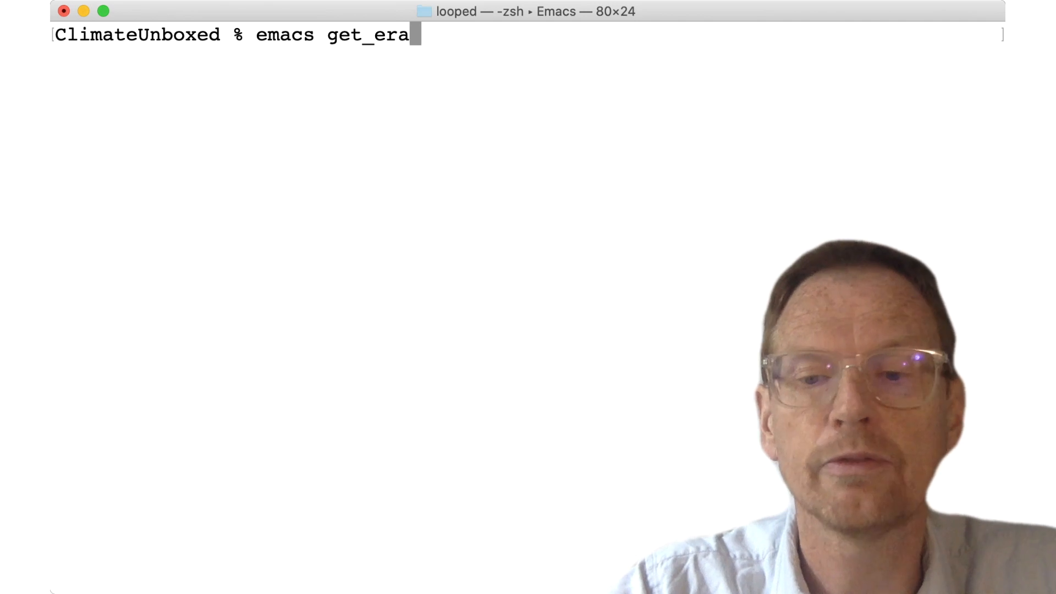
{"action": "type", "text": "5.py"}
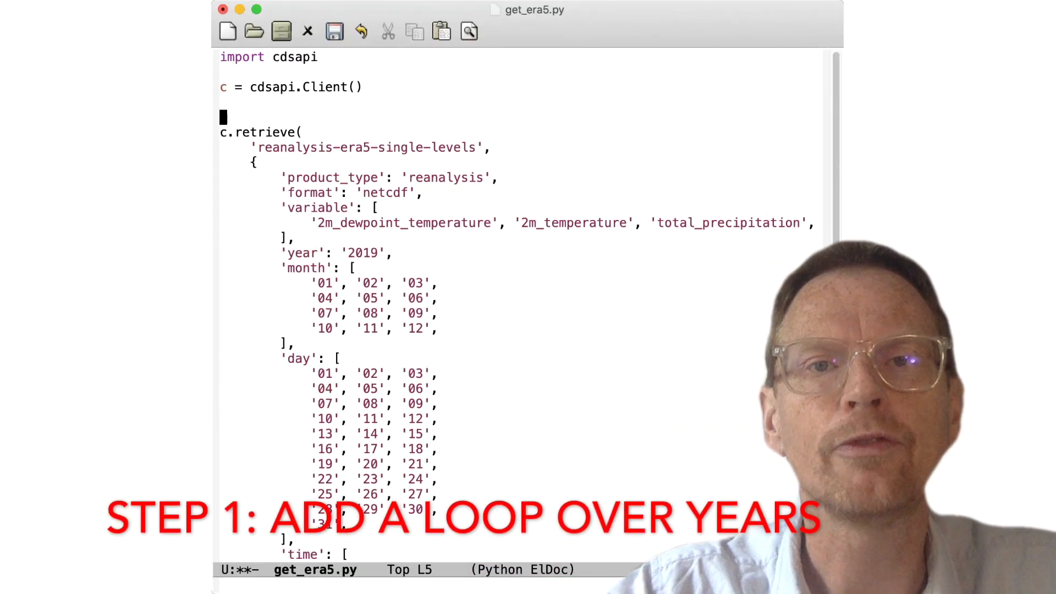
Write the loop header 'for year in range(1979,2021):' above the retrieve call.
{"action": "type", "text": "for"}
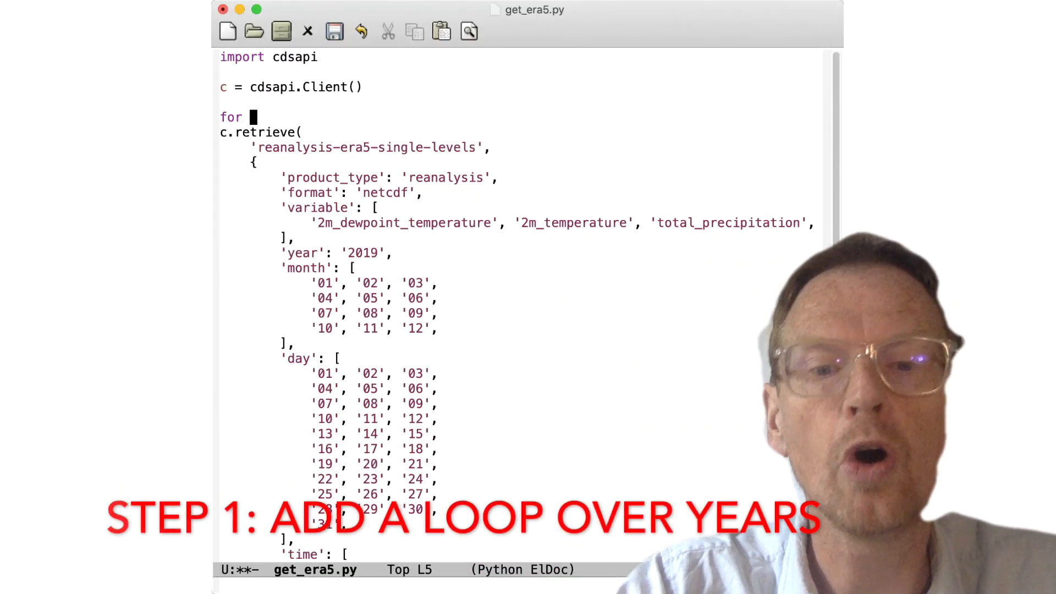
{"action": "type", "text": "year i"}
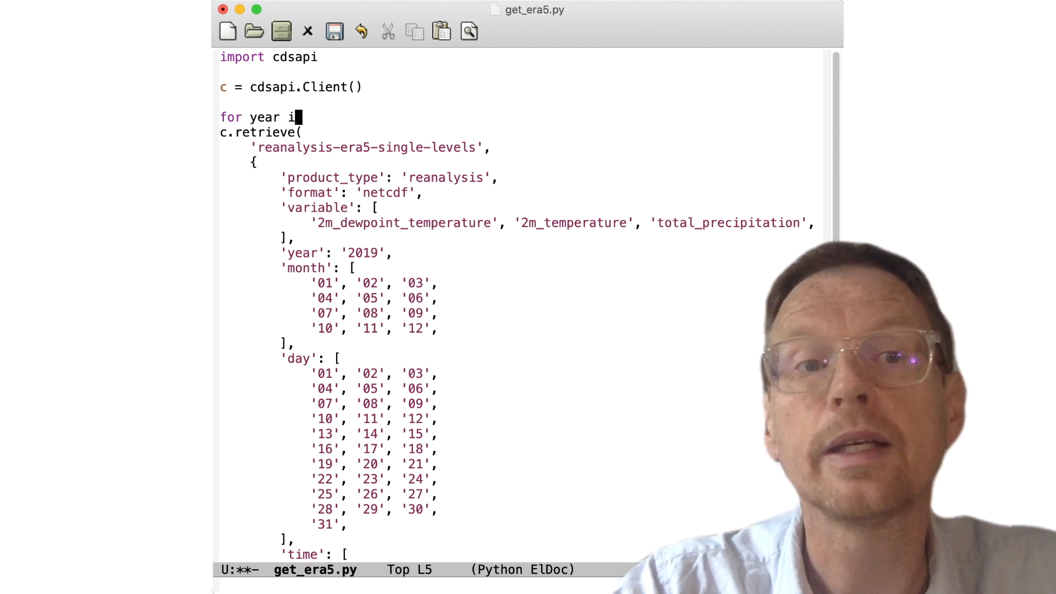
{"action": "type", "text": "n"}
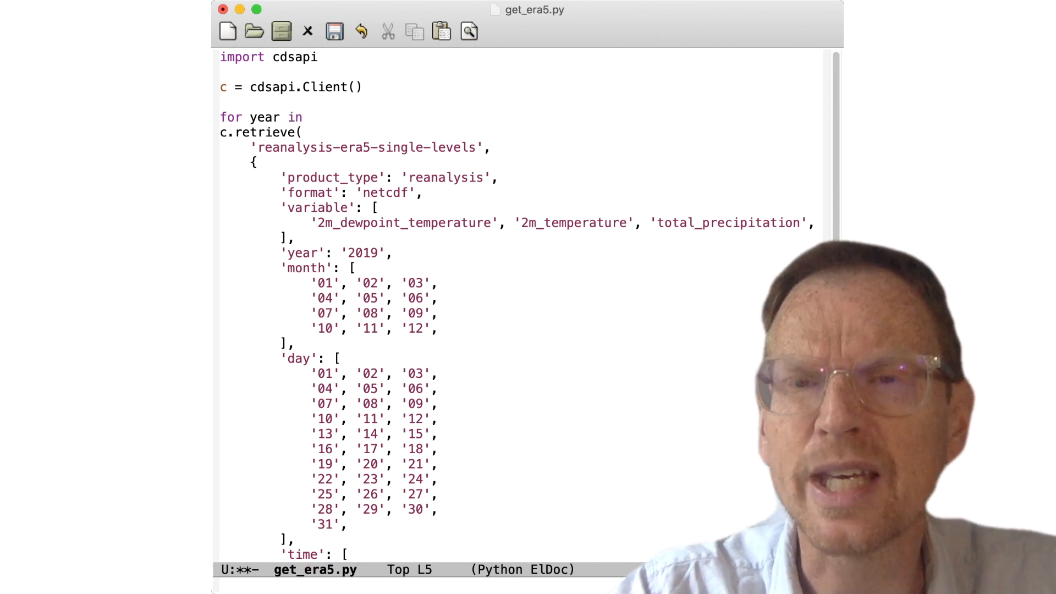
{"action": "left_click", "coordinate": [311, 116]}
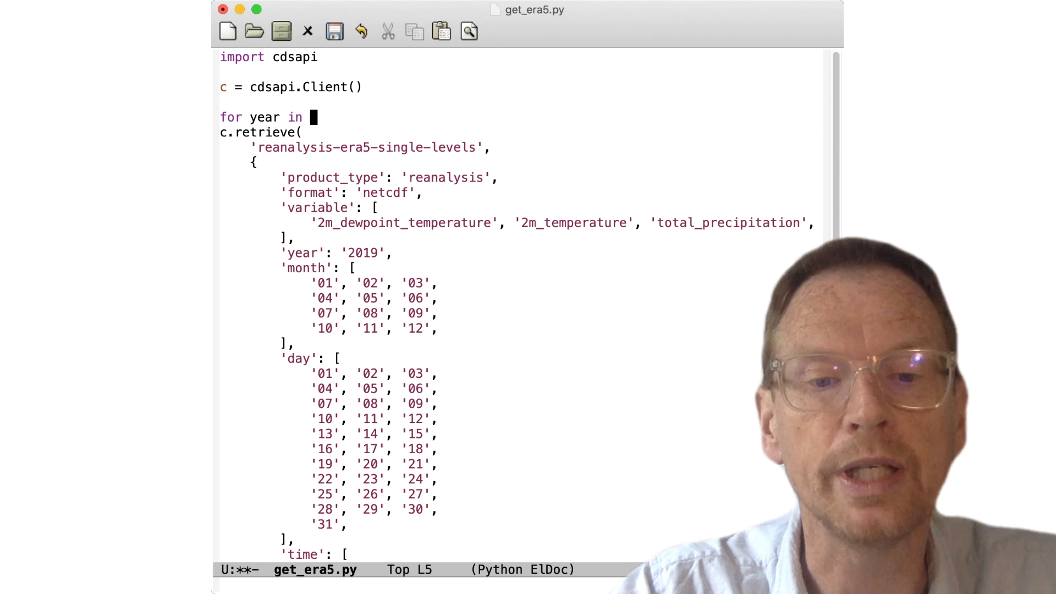
{"action": "type", "text": "range"}
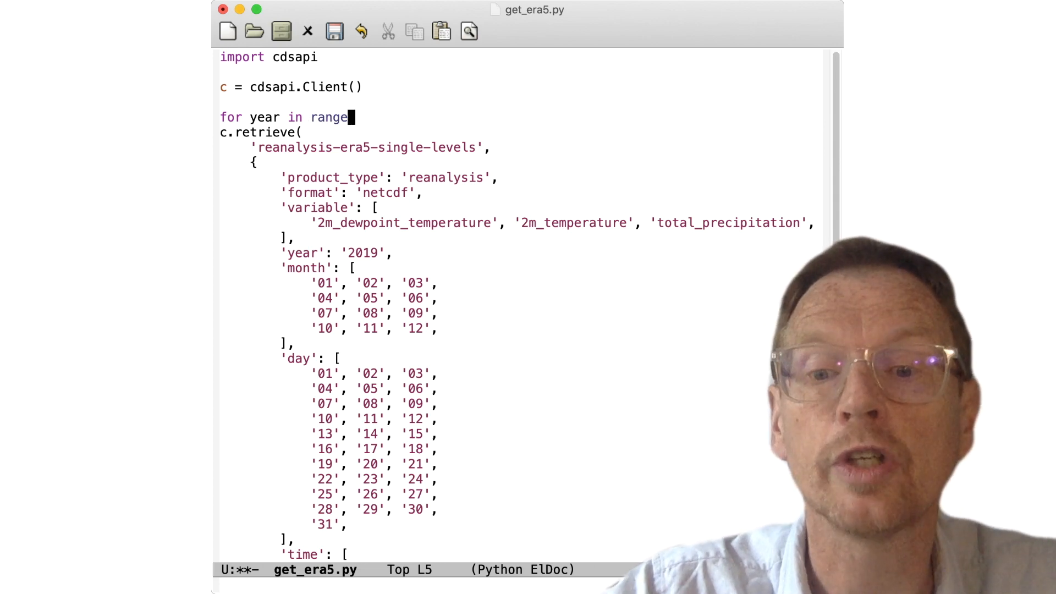
{"action": "type", "text": "()"}
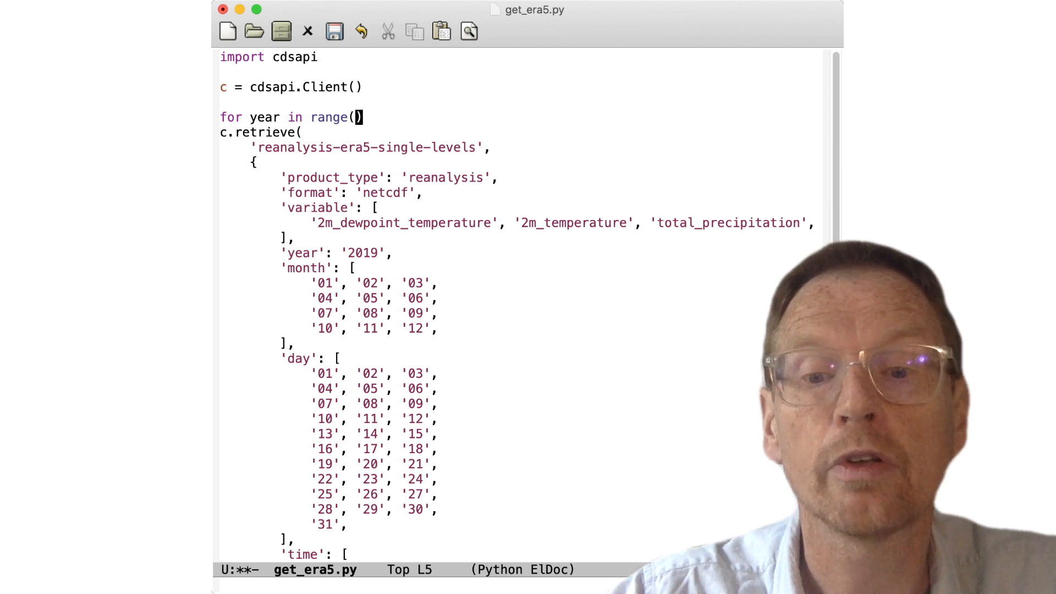
{"action": "type", "text": "1979,"}
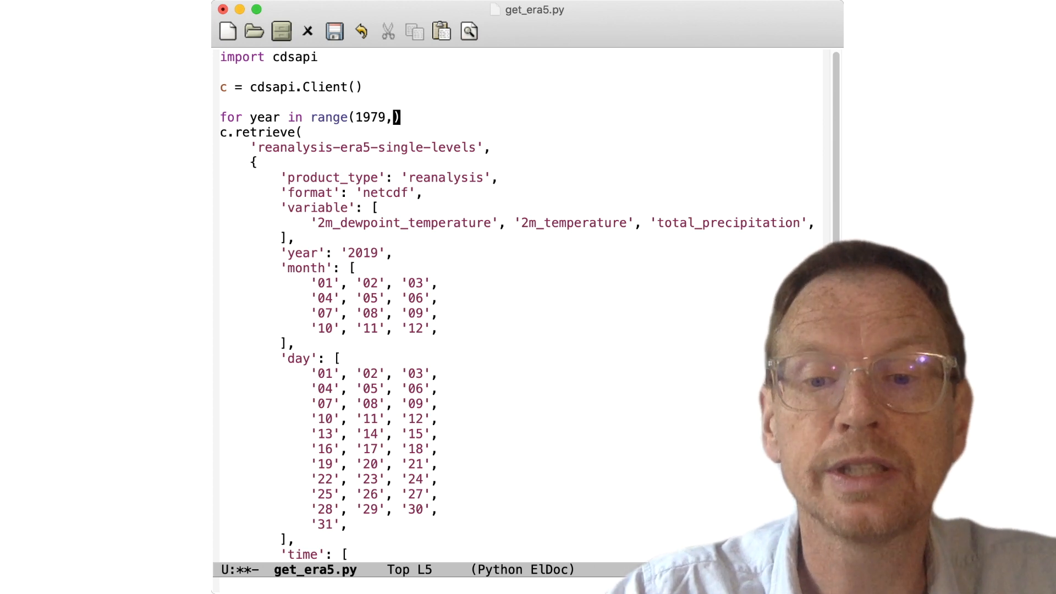
{"action": "type", "text": "2021"}
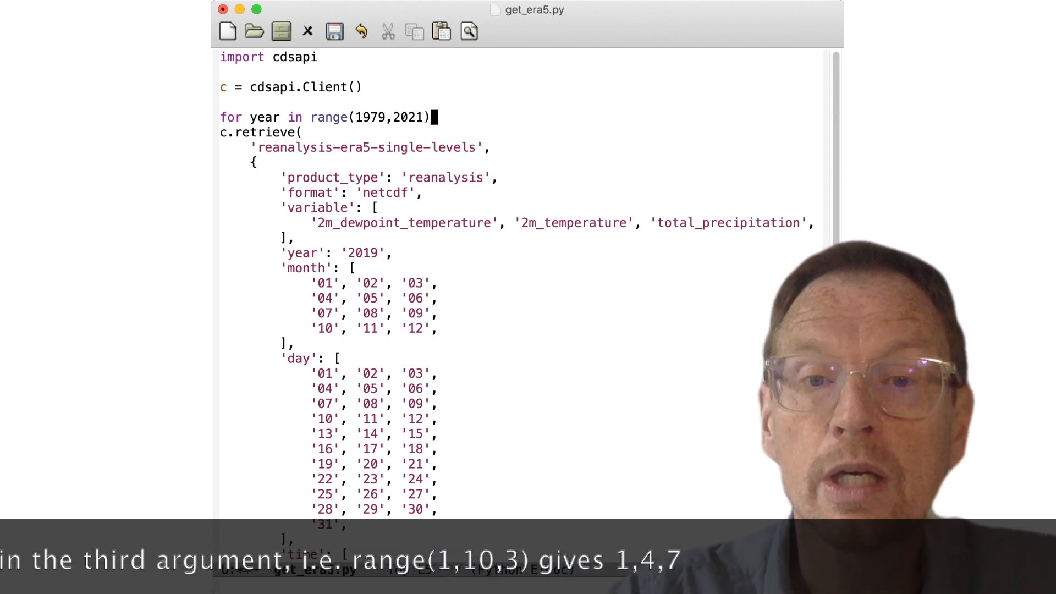
{"action": "type", "text": ":"}
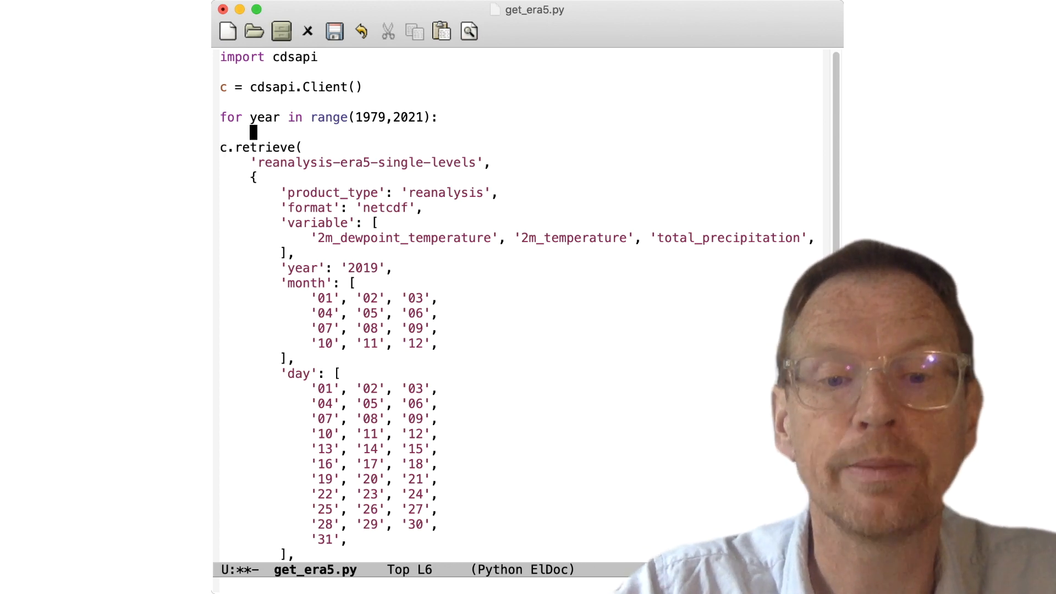
Add print(year) inside the loop and indent c.retrieve under it.
{"action": "type", "text": "print(year"}
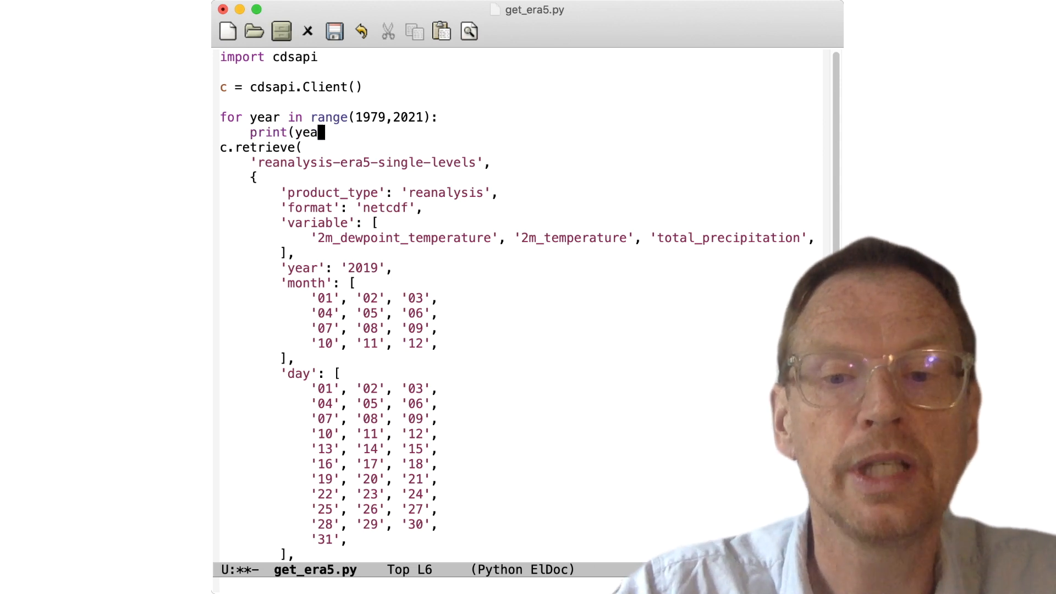
{"action": "type", "text": "r)"}
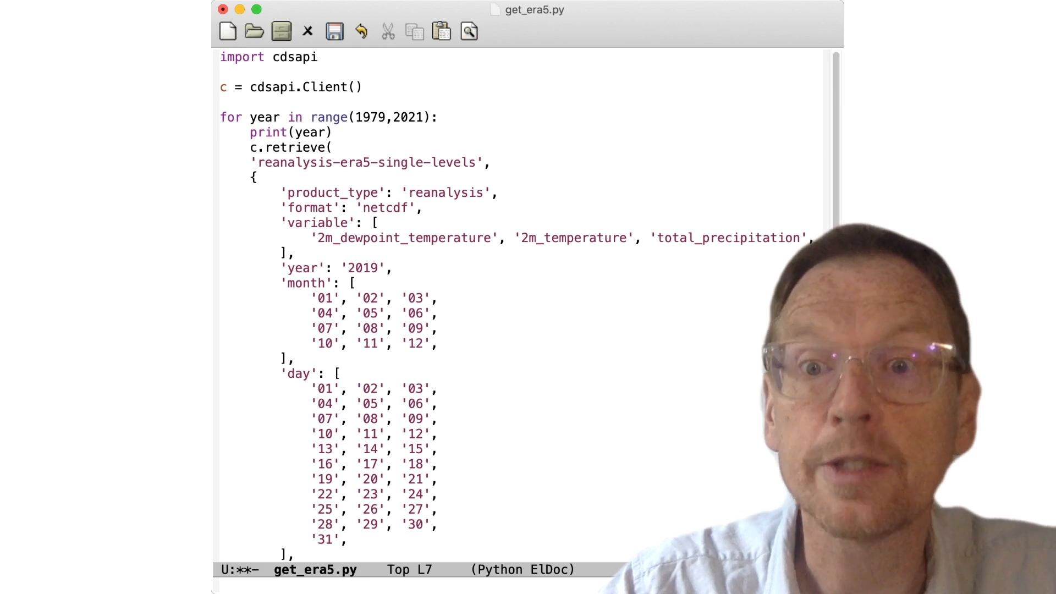
{"action": "left_click", "coordinate": [251, 146]}
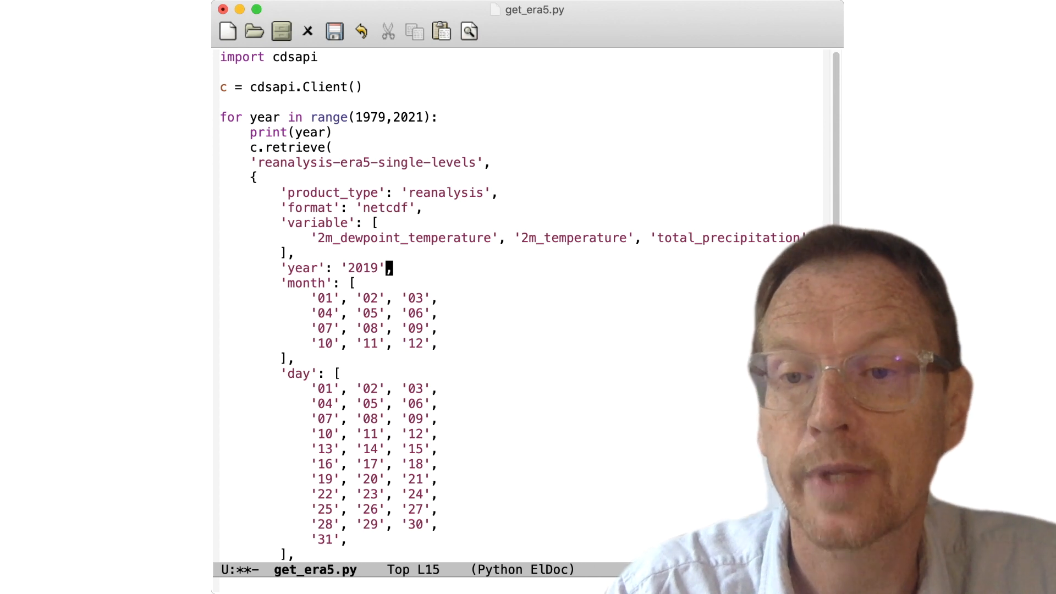
Replace the fixed '2019' year value with str(year) in the request.
{"action": "key", "text": "BackSpace"}
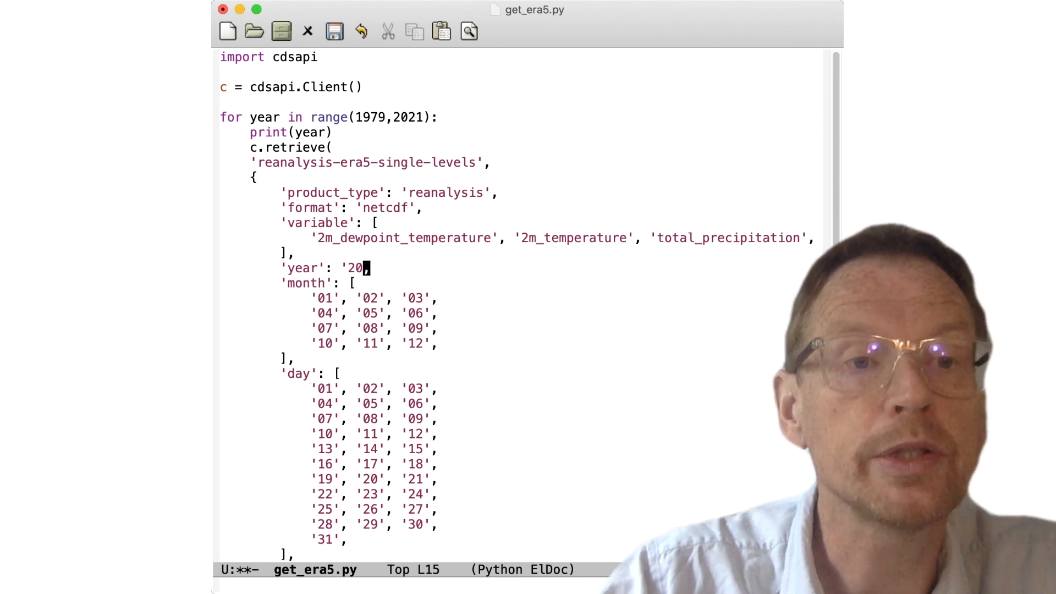
{"action": "type", "text": "year)"}
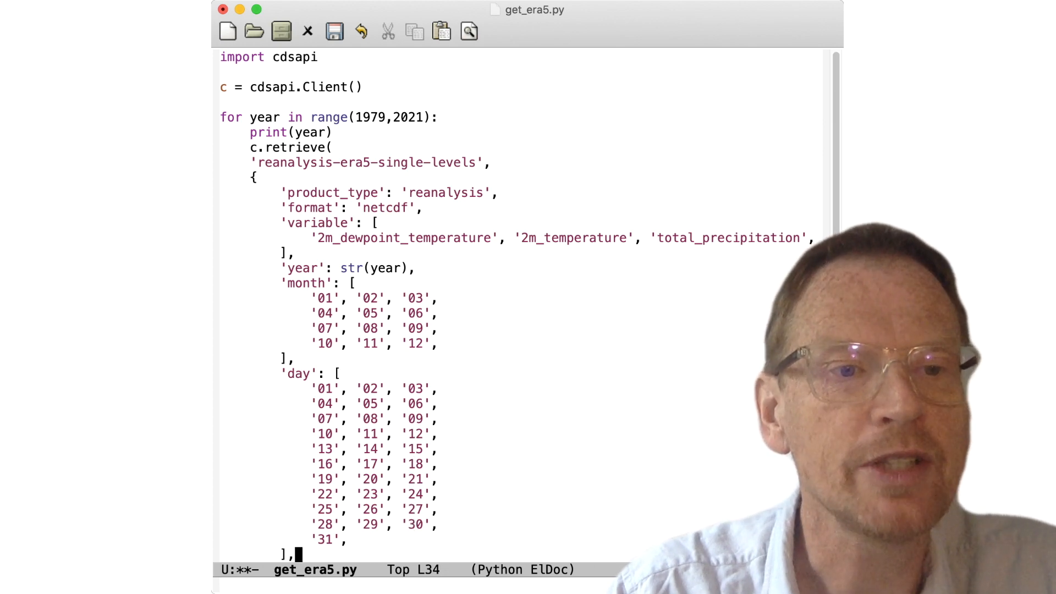
Change the retrieve target to 'era5_year'+str(year)+'.nc' and save get_era5.py.
{"action": "scroll", "scroll_direction": "down", "scroll_amount": 3}
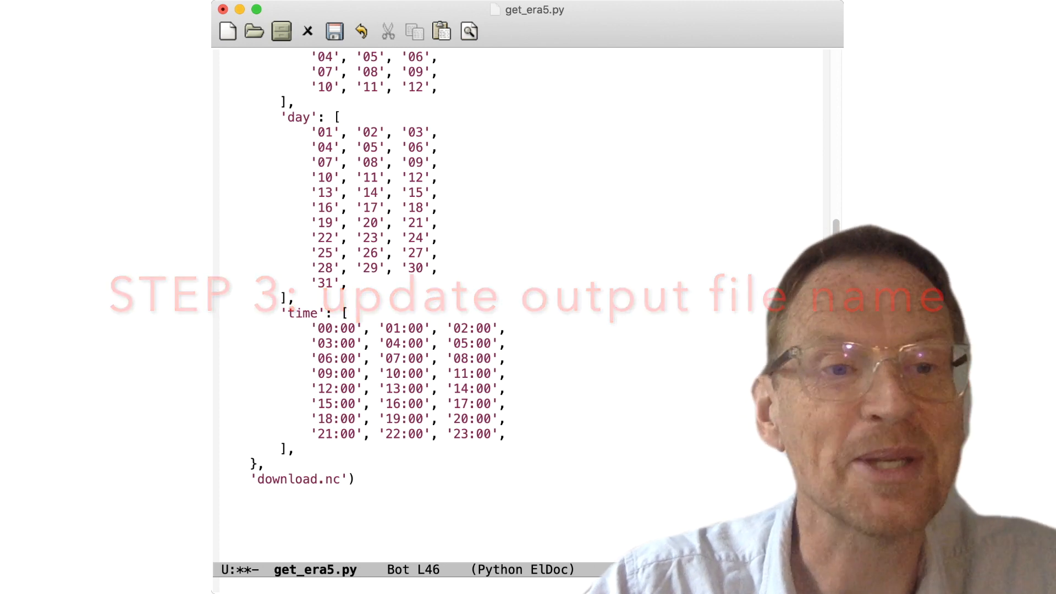
{"action": "left_click", "coordinate": [304, 479]}
{"action": "type", "text": "era5_"}
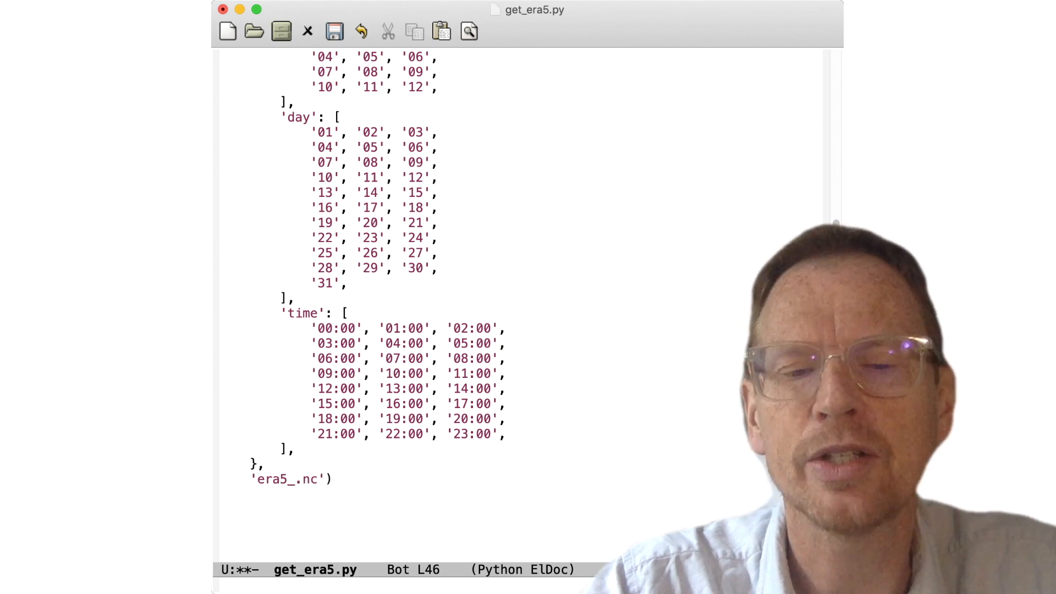
{"action": "type", "text": "year'"}
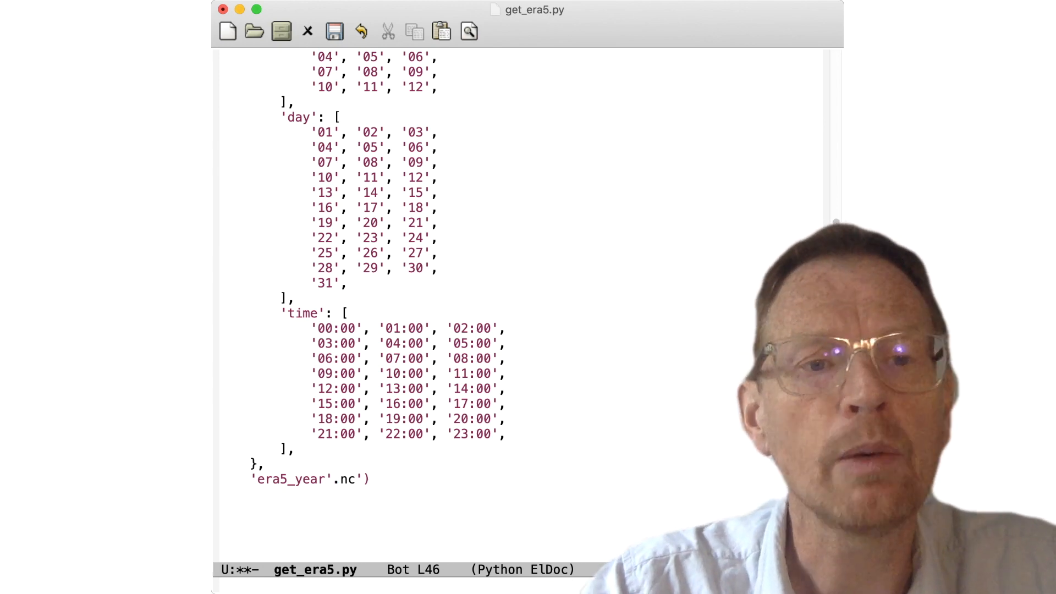
{"action": "type", "text": "+"}
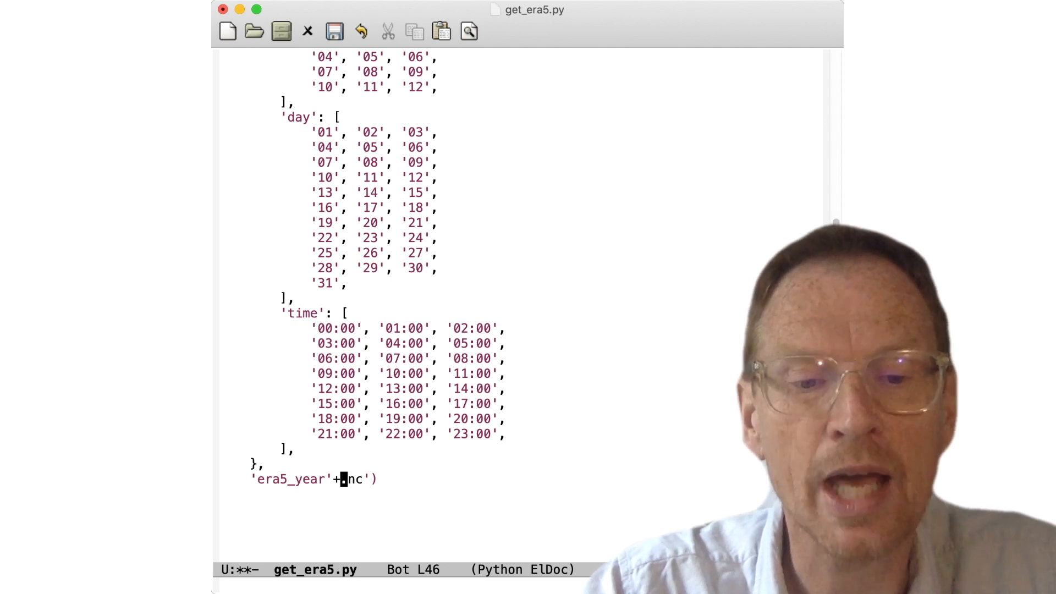
{"action": "type", "text": "str()"}
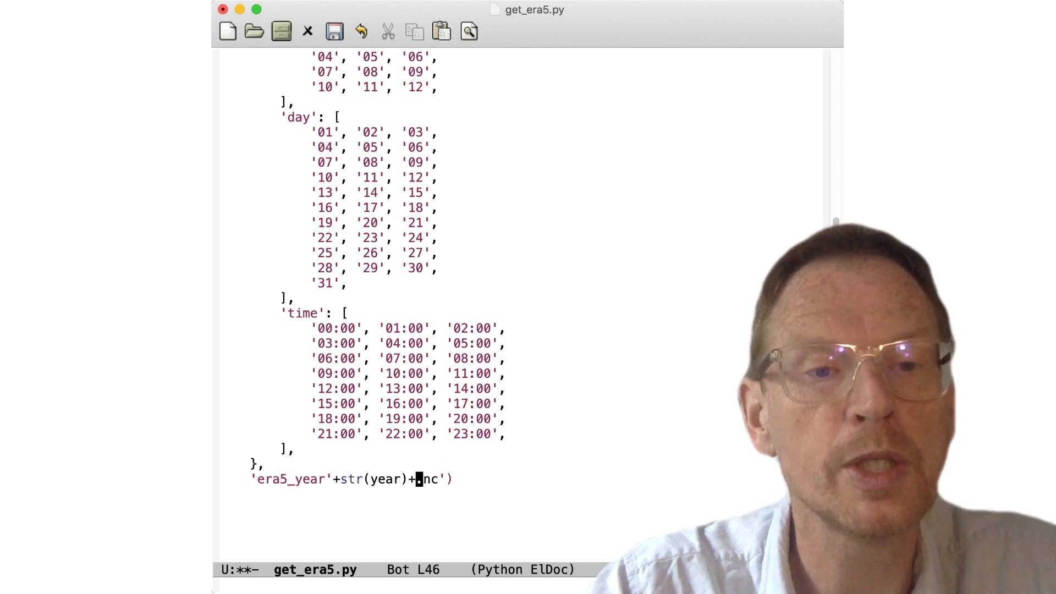
{"action": "type", "text": "'."}
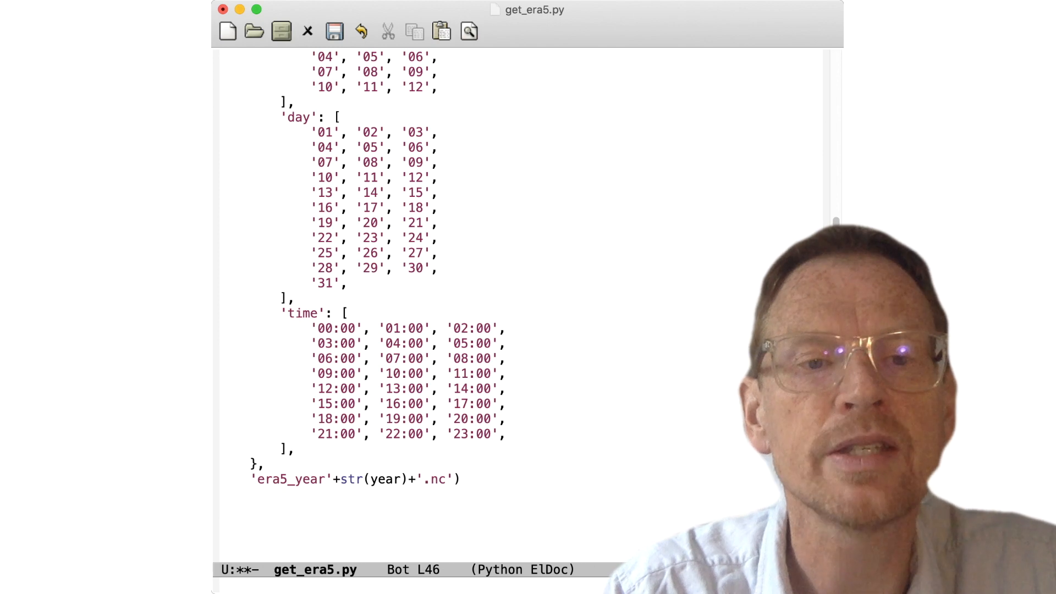
{"action": "left_click", "coordinate": [335, 31]}
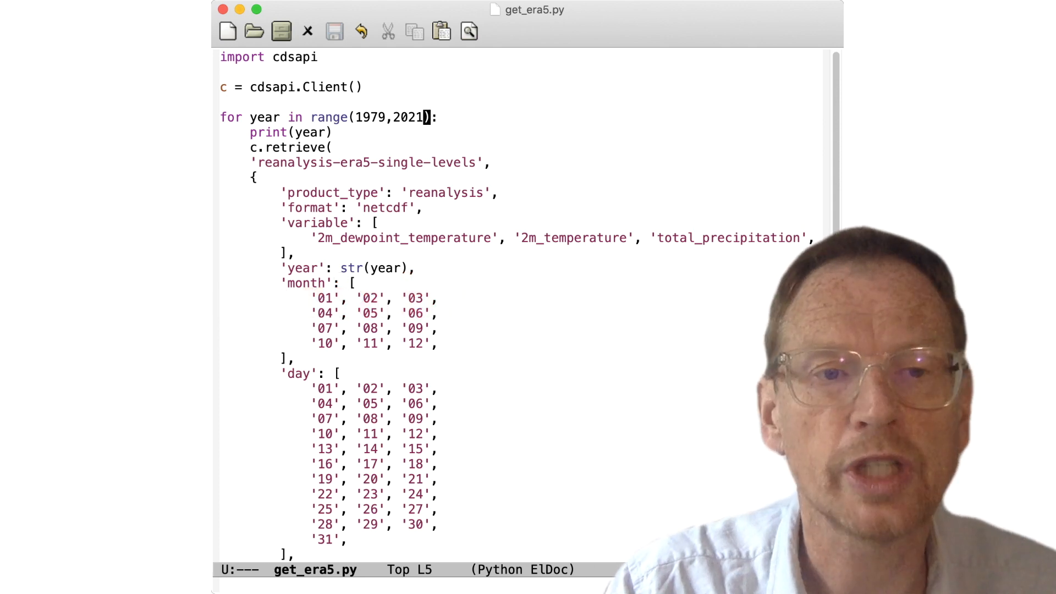
{"action": "scroll", "scroll_direction": "down", "scroll_amount": 3}
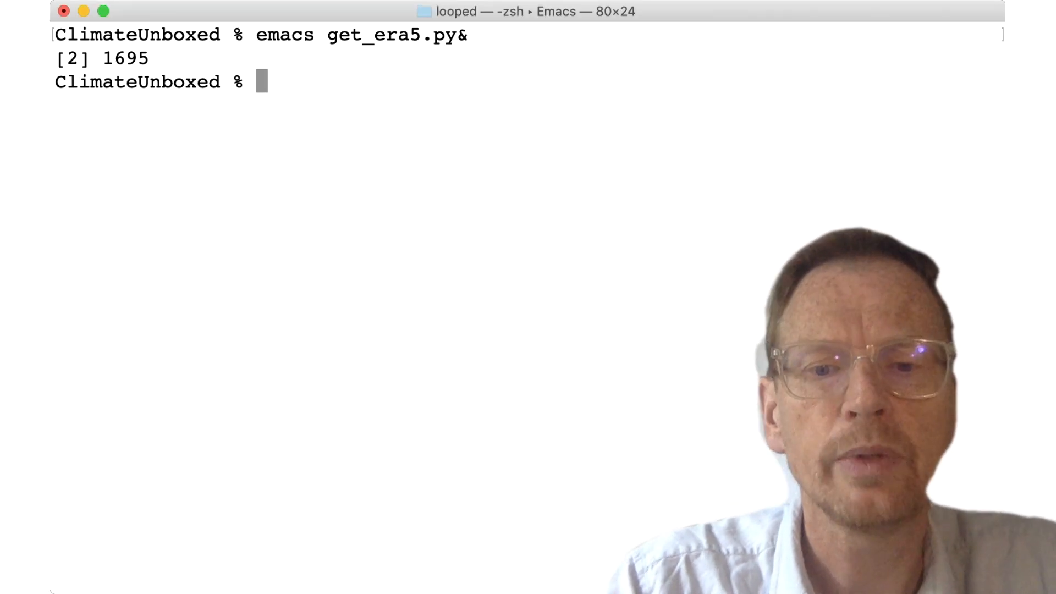
Run python get_era5.py, then rerun it as python3 get_era5.py after the PYTHONPATH warning.
{"action": "type", "text": "pytho"}
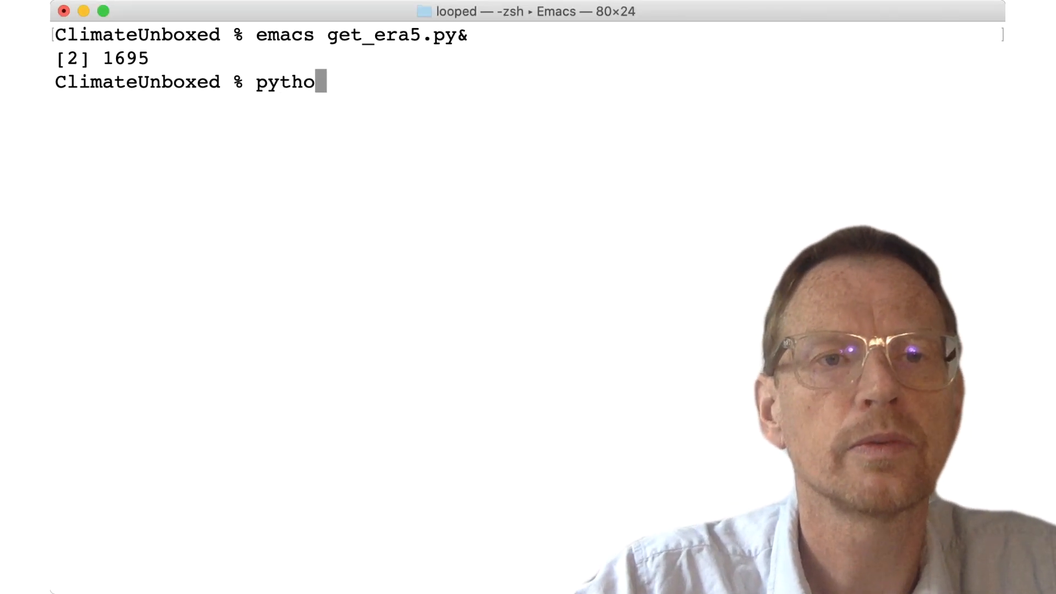
{"action": "type", "text": "n get"}
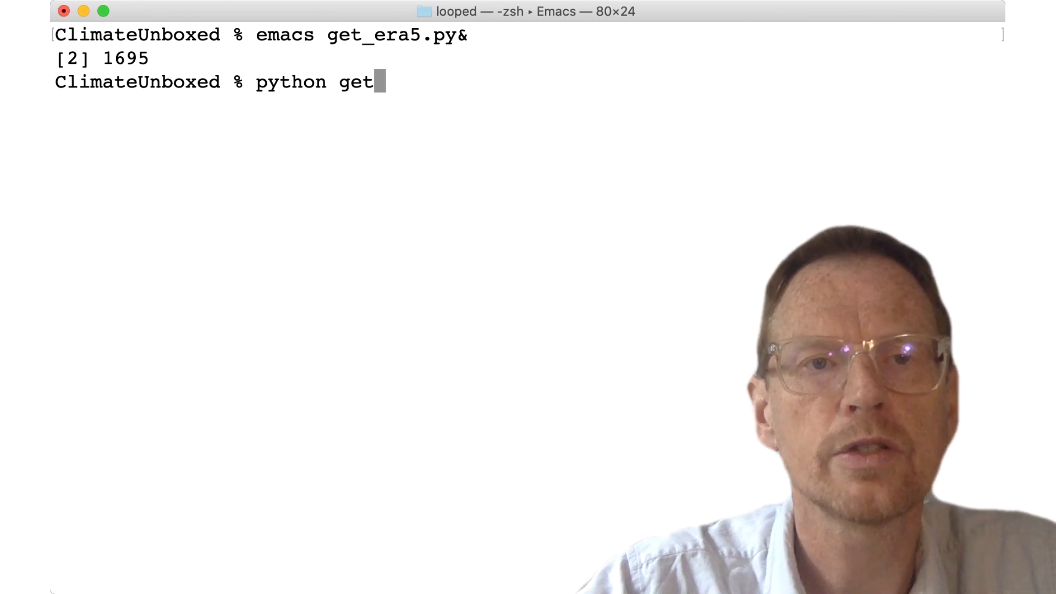
{"action": "type", "text": "_era5."}
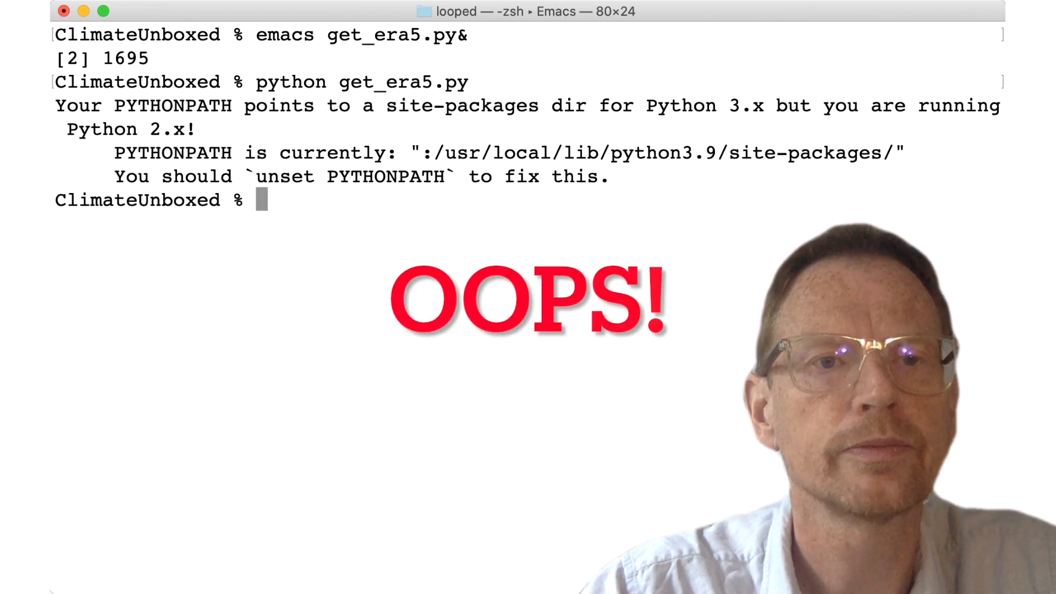
{"action": "type", "text": "python get_era5.py"}
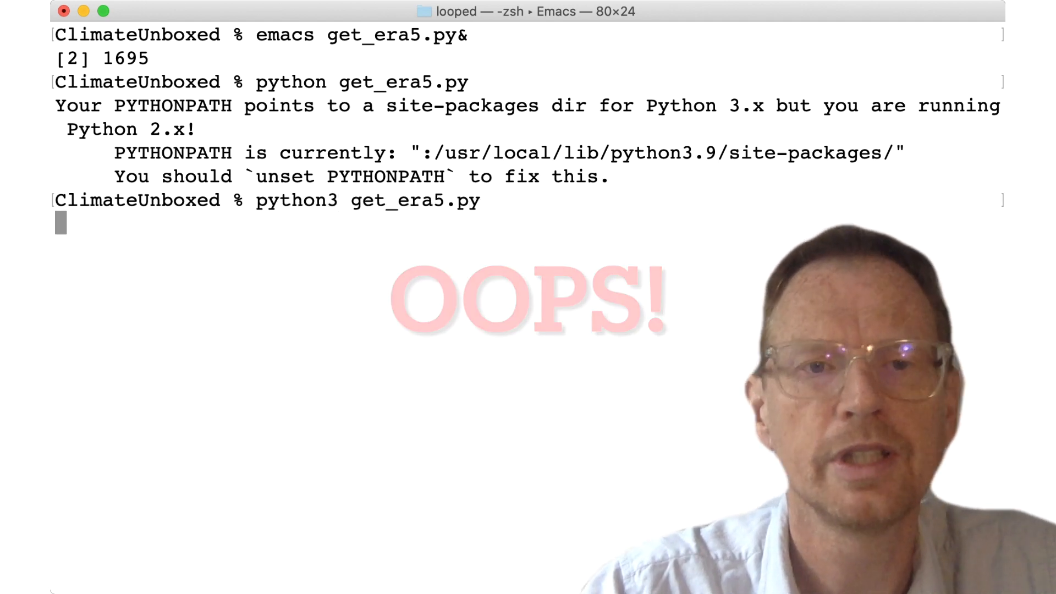
{"action": "key", "text": "Return"}
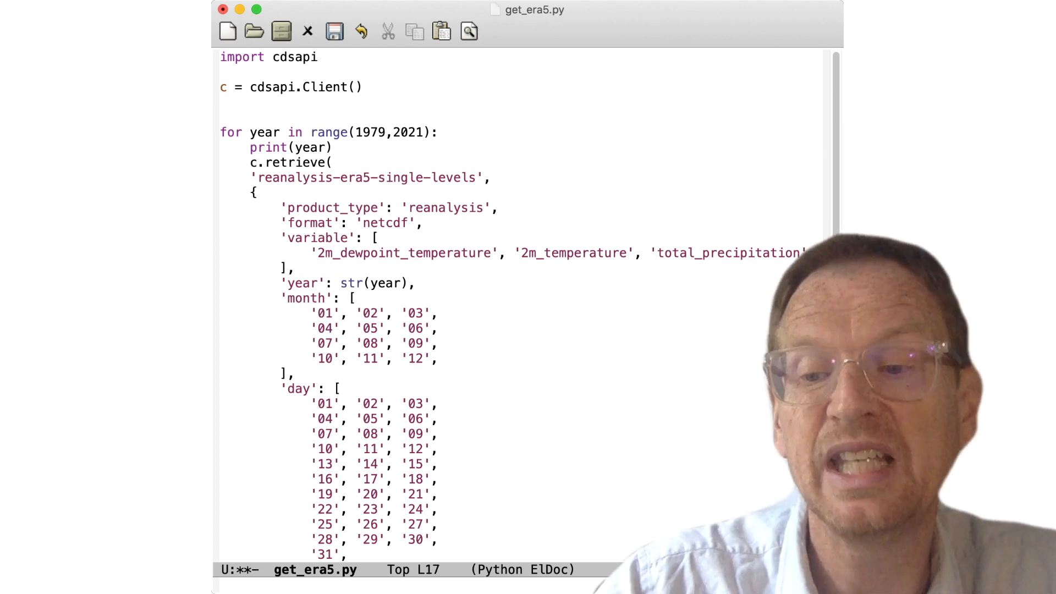
Move the month list into a 'for mon in [...]:' loop above the year loop with 'month': mon.
{"action": "left_click_drag", "start_coordinate": [350, 298], "coordinate": [350, 329]}
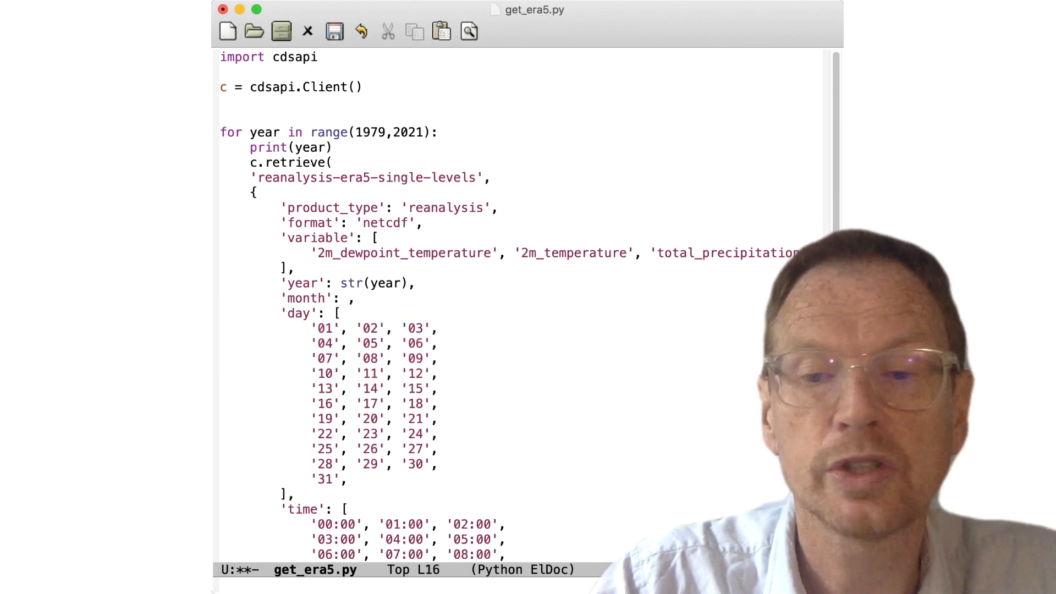
{"action": "left_click", "coordinate": [223, 118]}
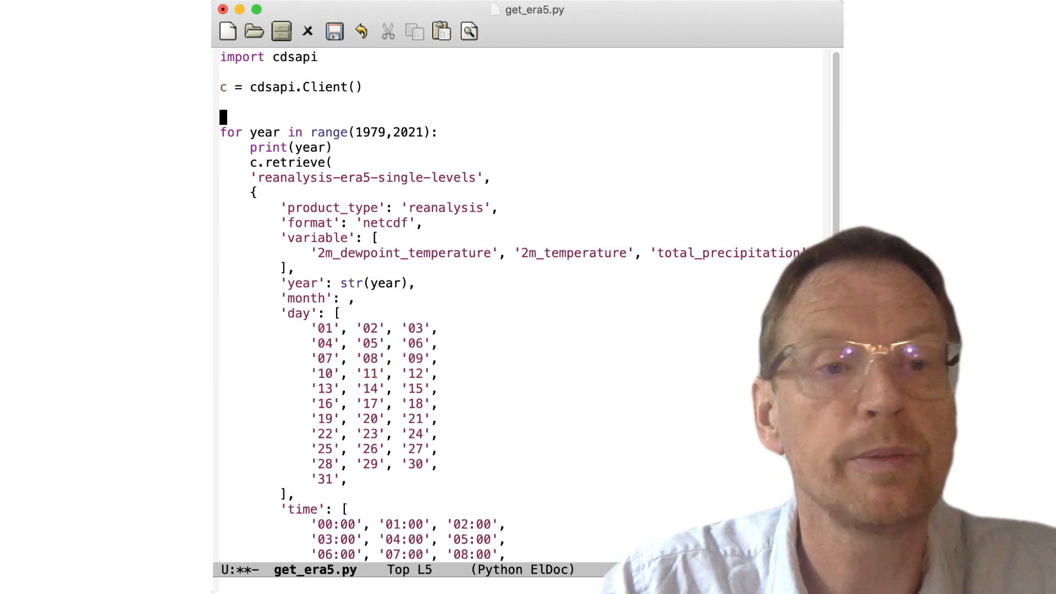
{"action": "type", "text": "for mon in ["}
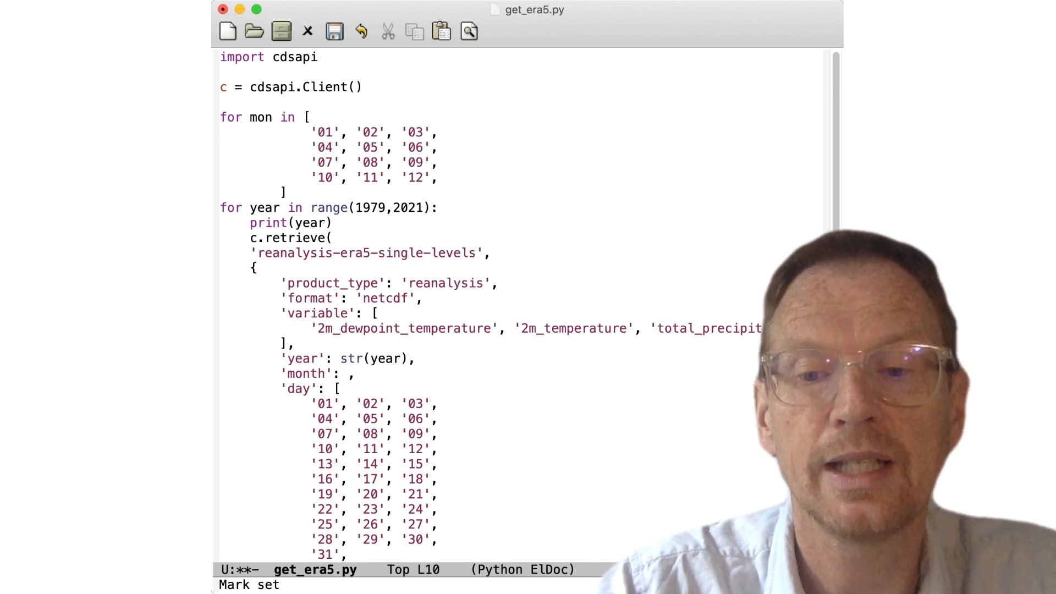
{"action": "type", "text": ":"}
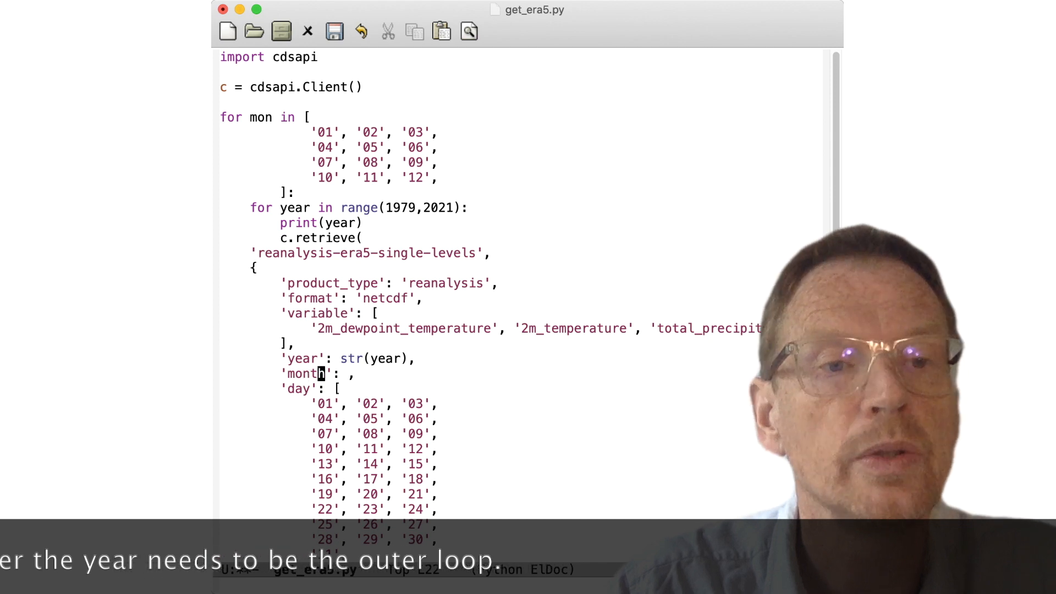
{"action": "type", "text": "mon"}
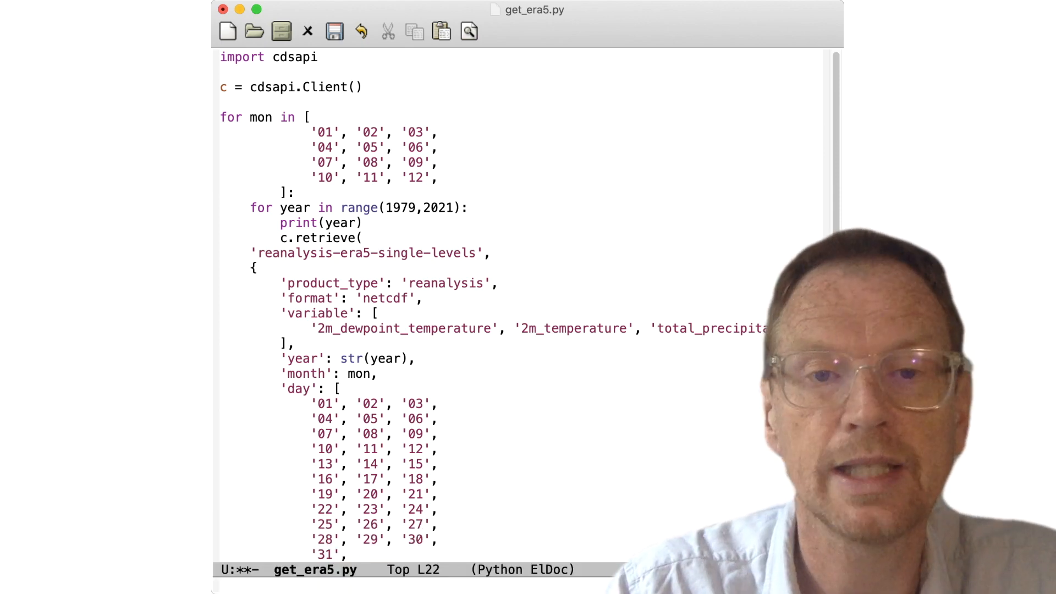
{"action": "scroll", "scroll_direction": "down", "scroll_amount": 3}
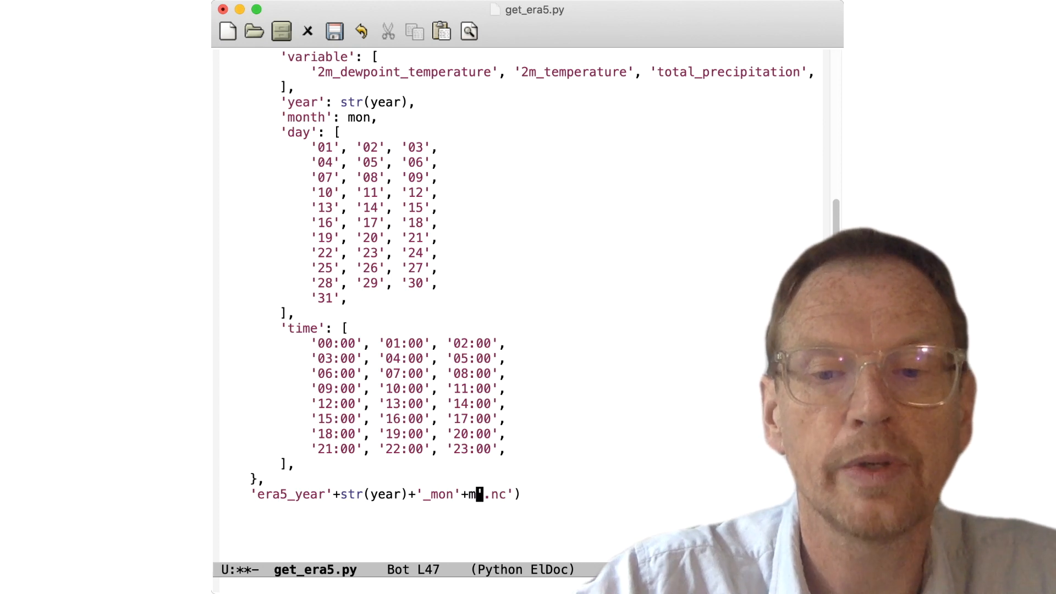
Extend the output name to 'era5_year'+str(year)+'_mon'+mon+'.nc'.
{"action": "type", "text": "on+"}
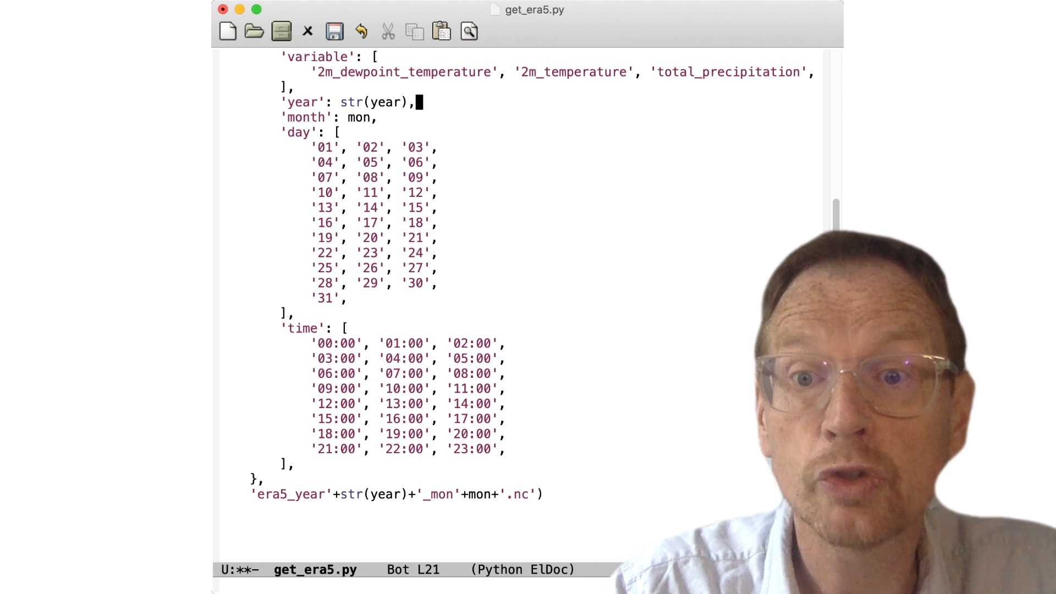
{"action": "scroll", "scroll_direction": "up", "scroll_amount": 3}
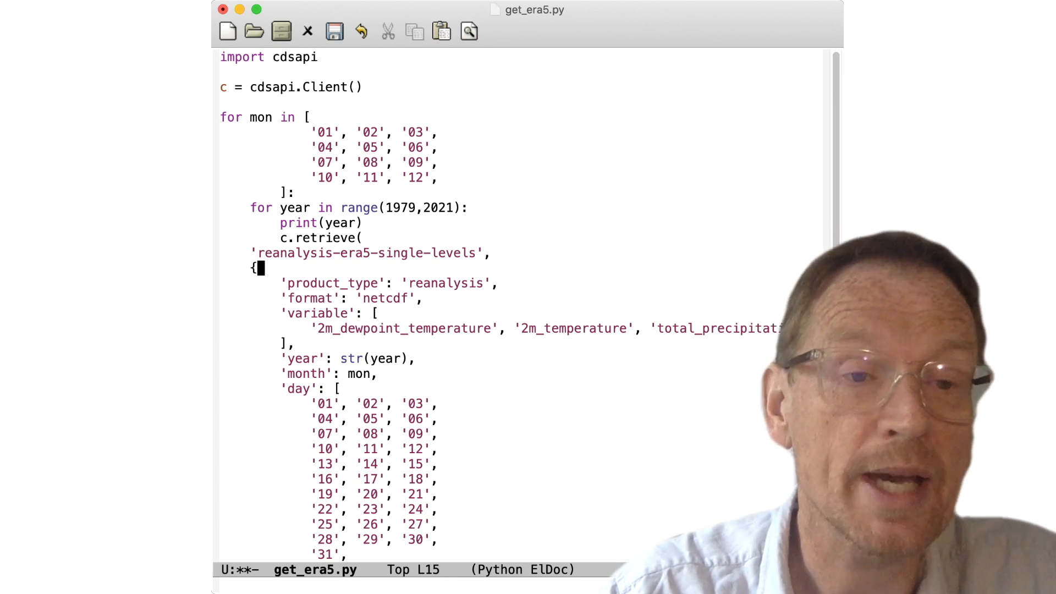
{"action": "left_click", "coordinate": [422, 298]}
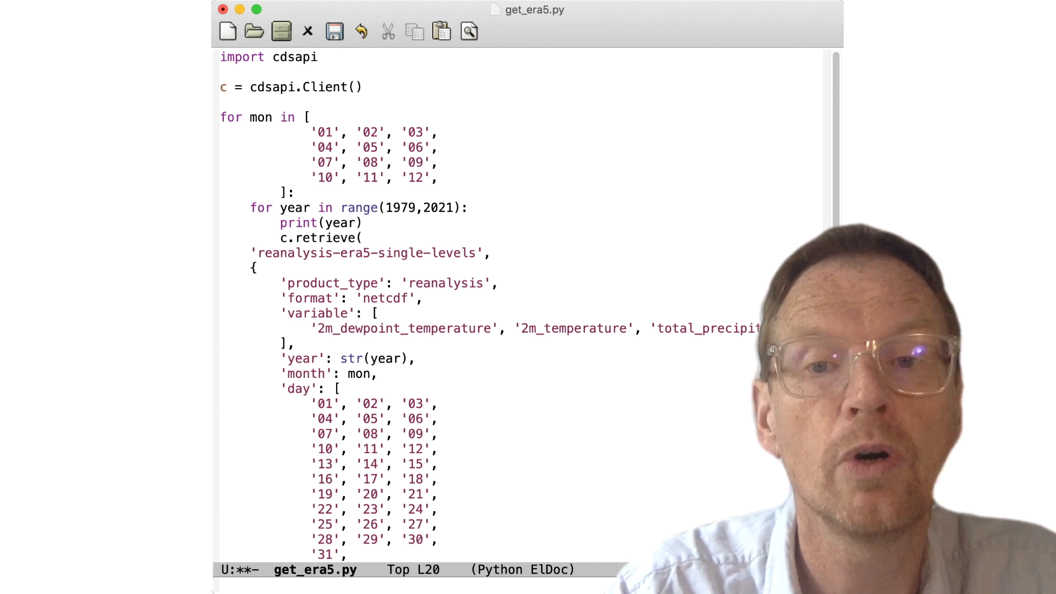
{"action": "left_click", "coordinate": [300, 344]}
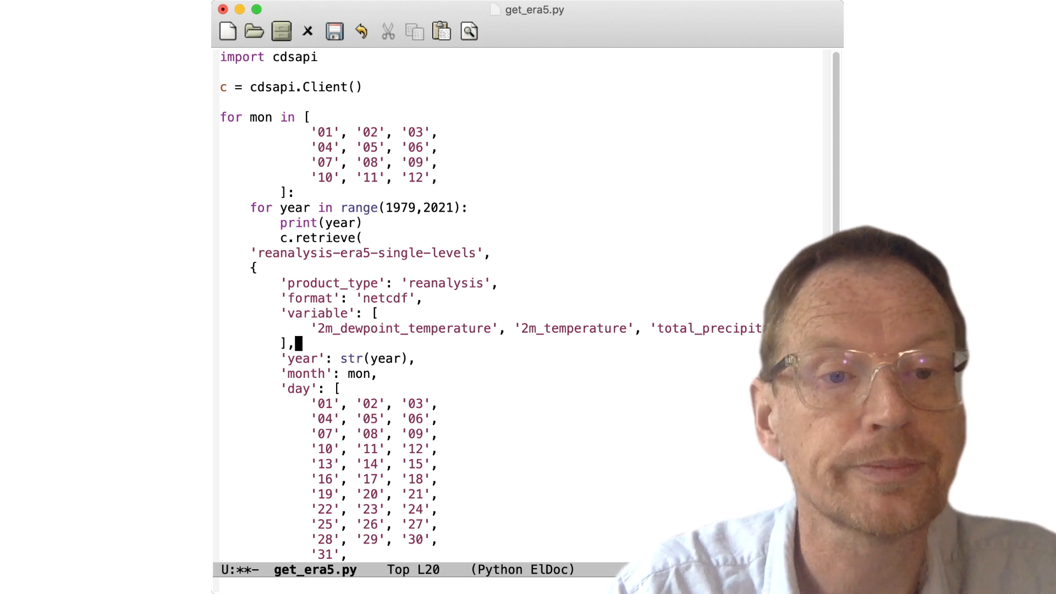